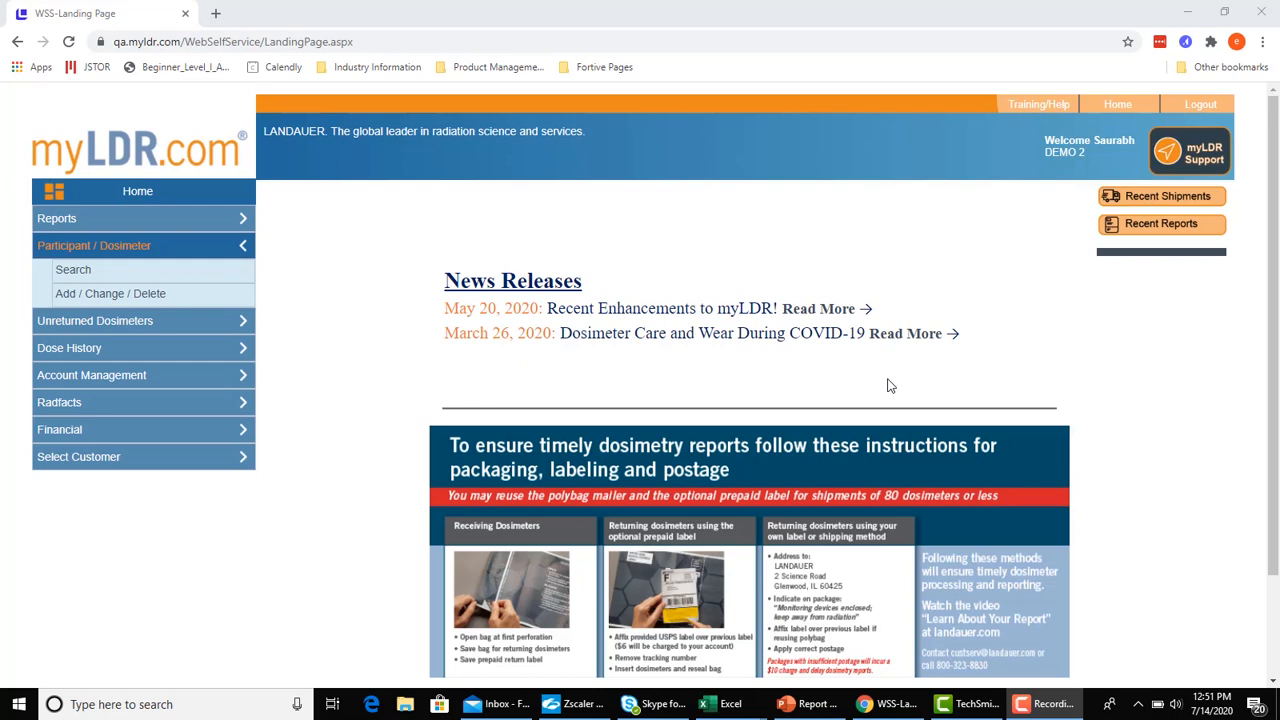
pyautogui.moveTo(750, 302)
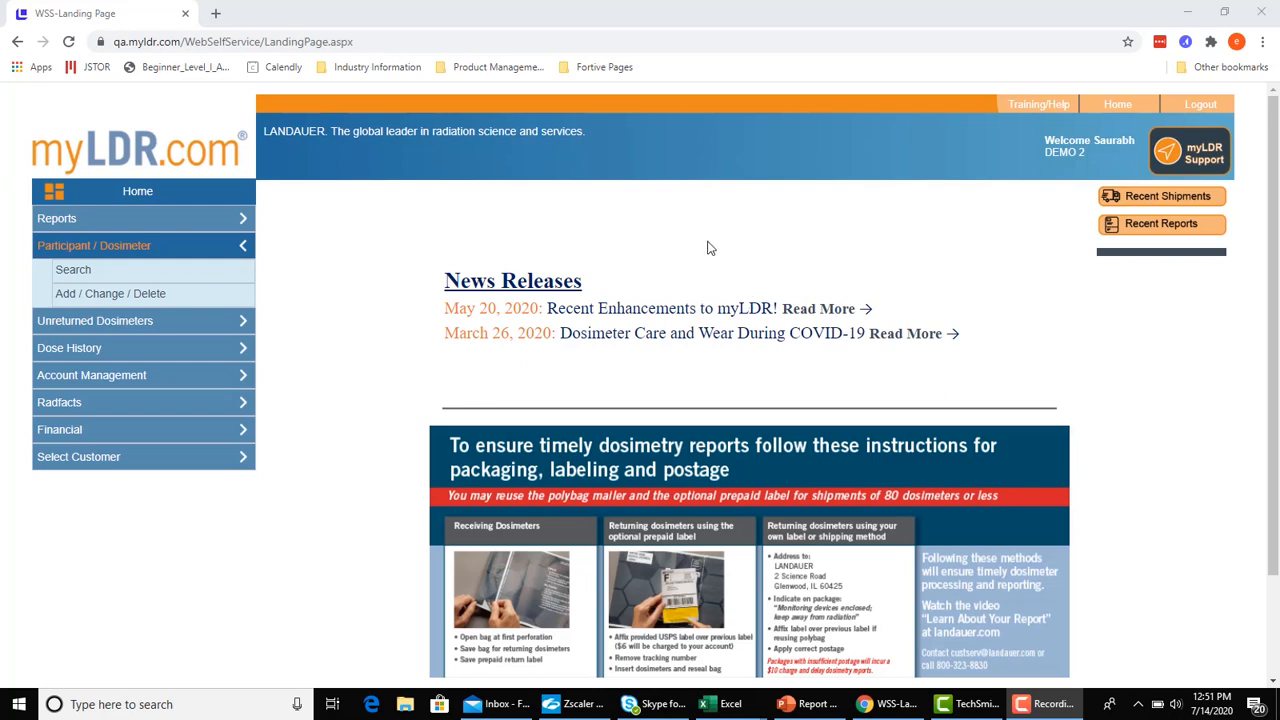
pyautogui.moveTo(343, 228)
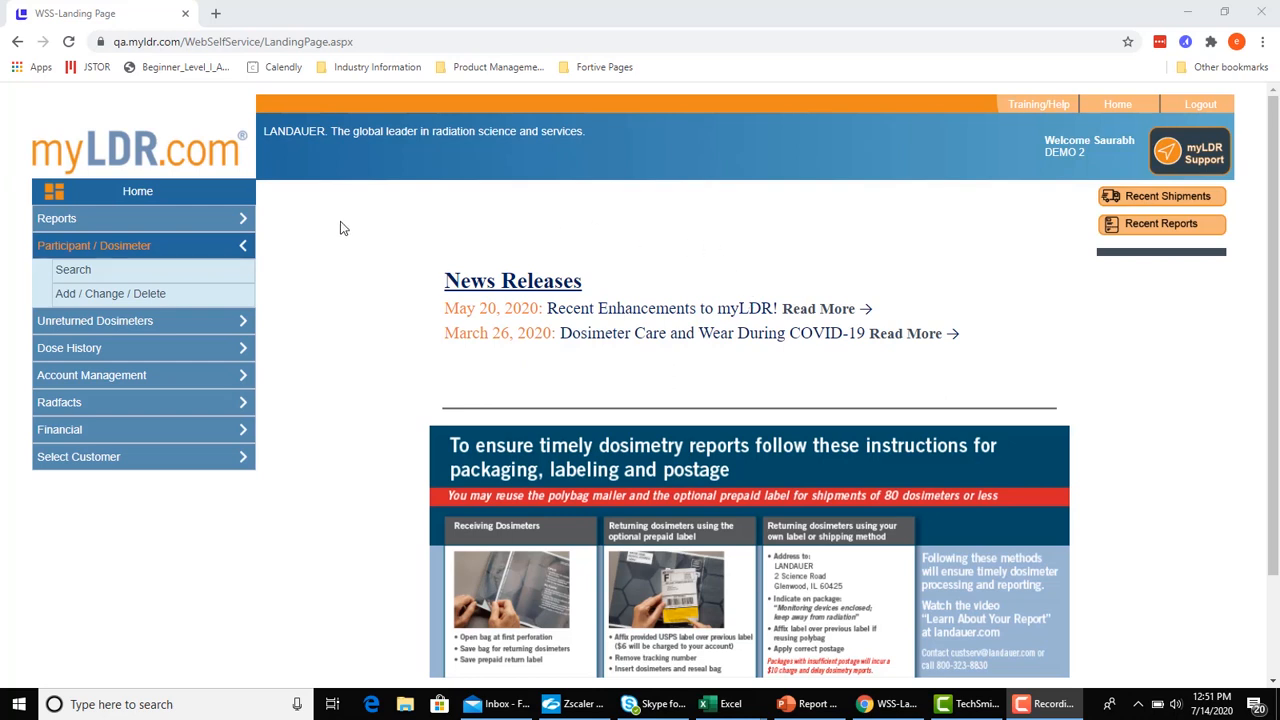
pyautogui.moveTo(140, 218)
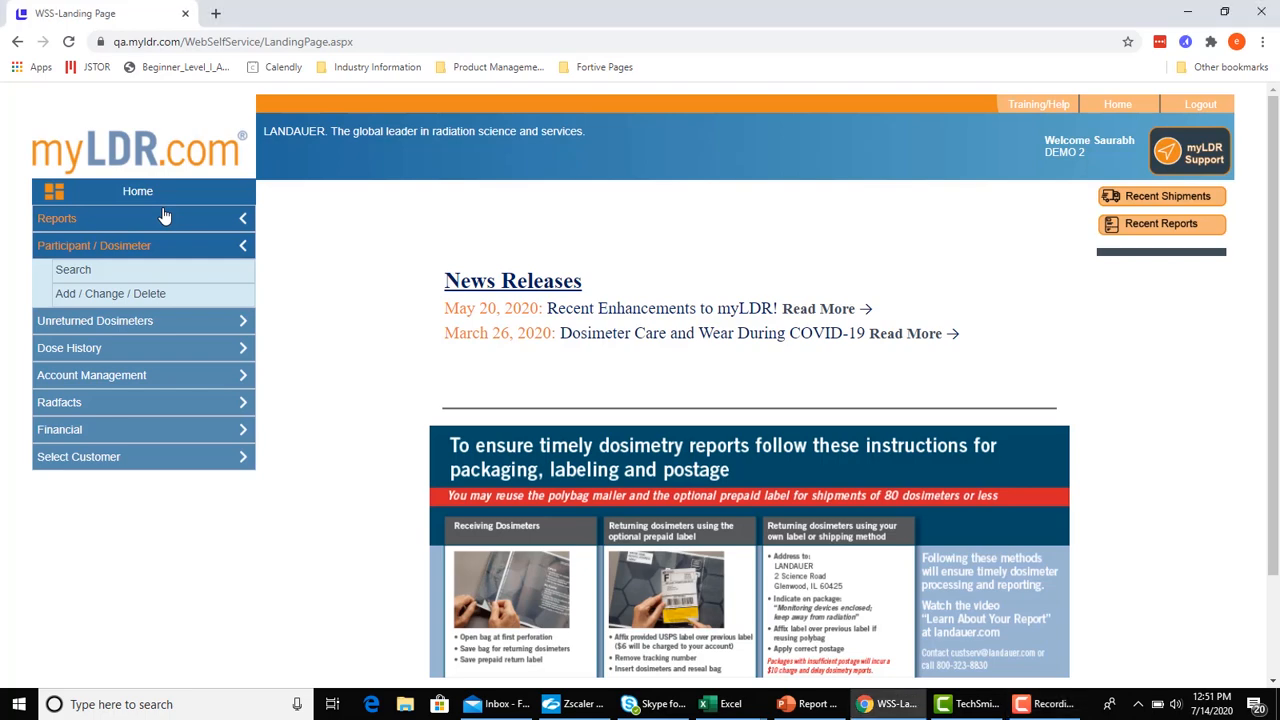
# Expand Reports in the left navigation and go to All Reports
pyautogui.click(57, 218)
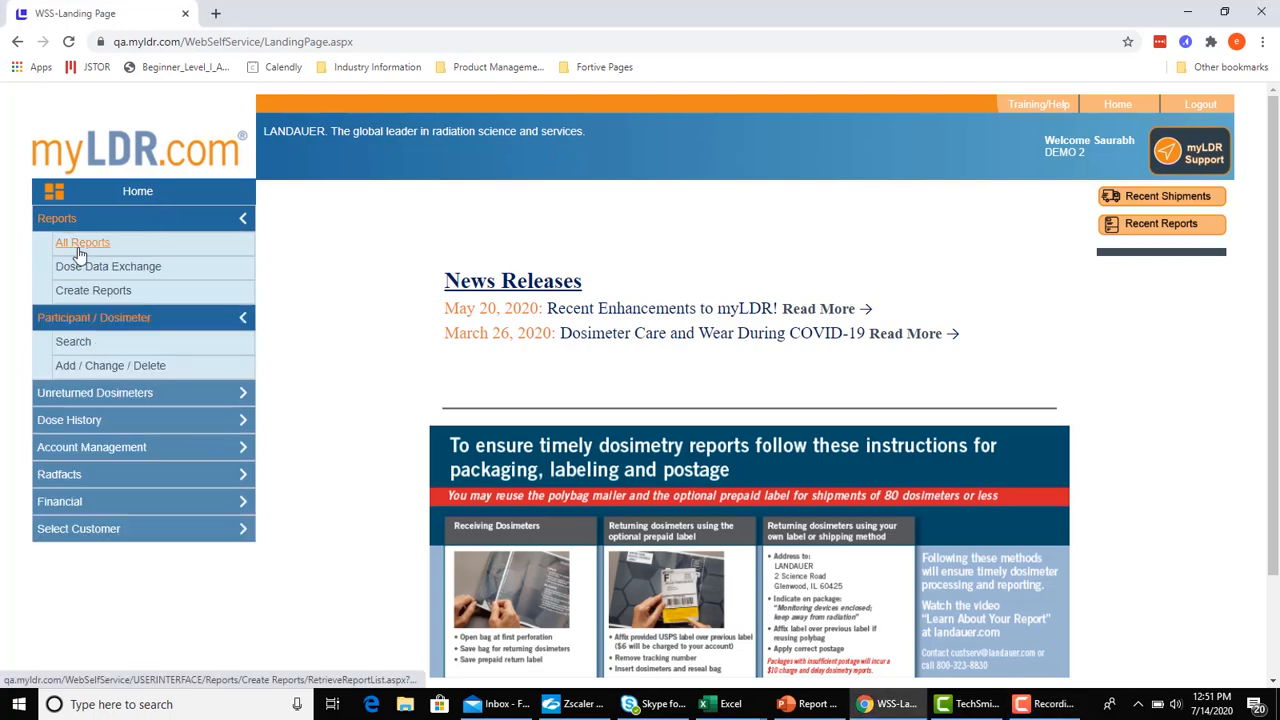
pyautogui.click(82, 242)
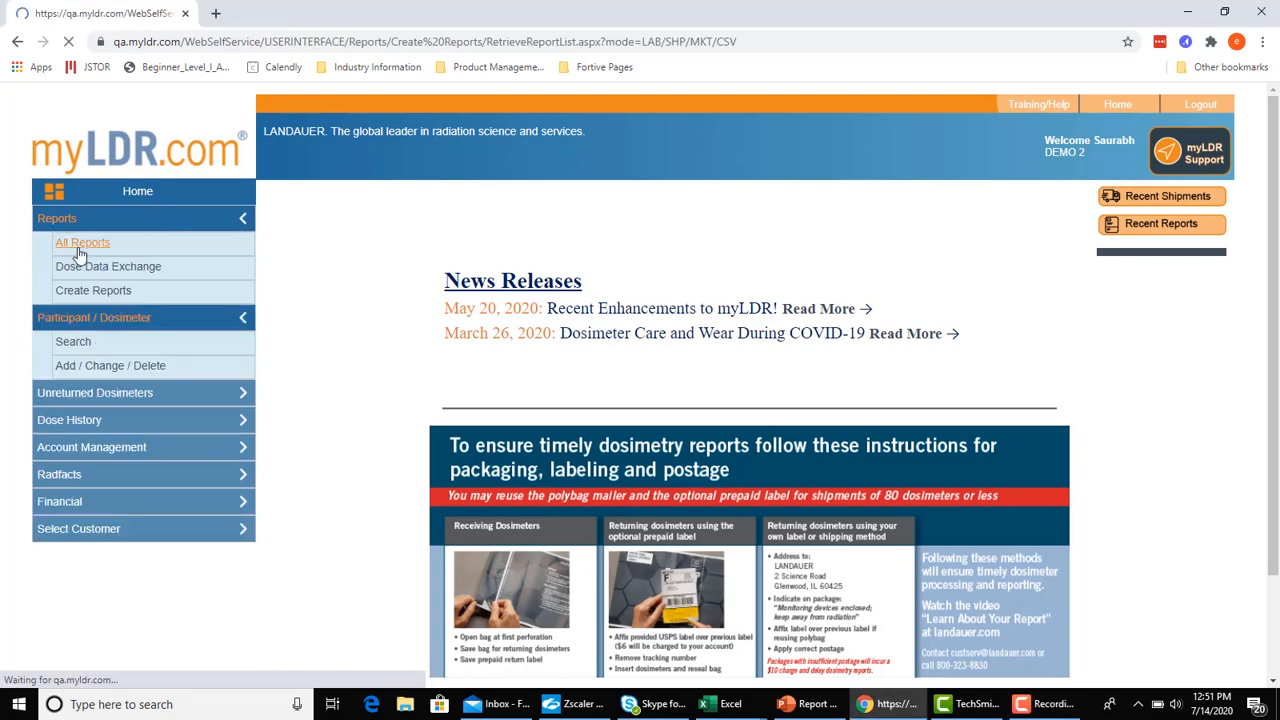
pyautogui.click(82, 242)
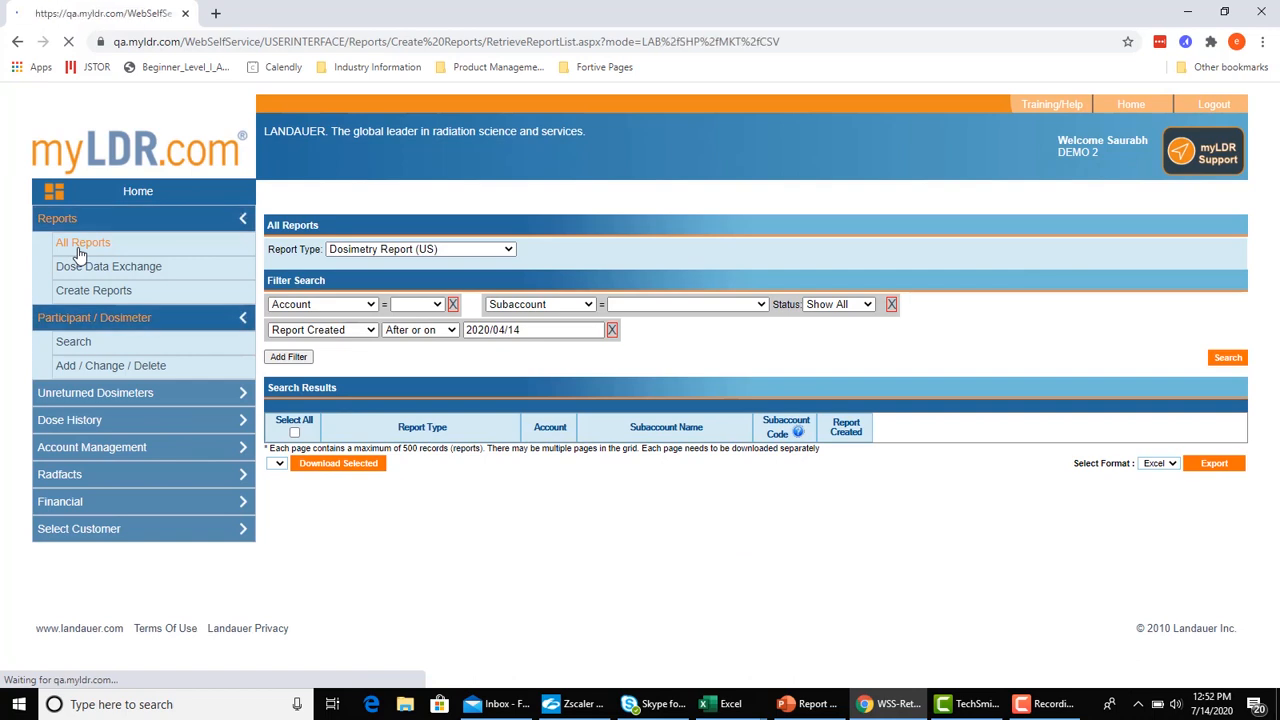
# Load the default Dosimetry Report (US) results created on or after 2020/04/14
pyautogui.click(1227, 357)
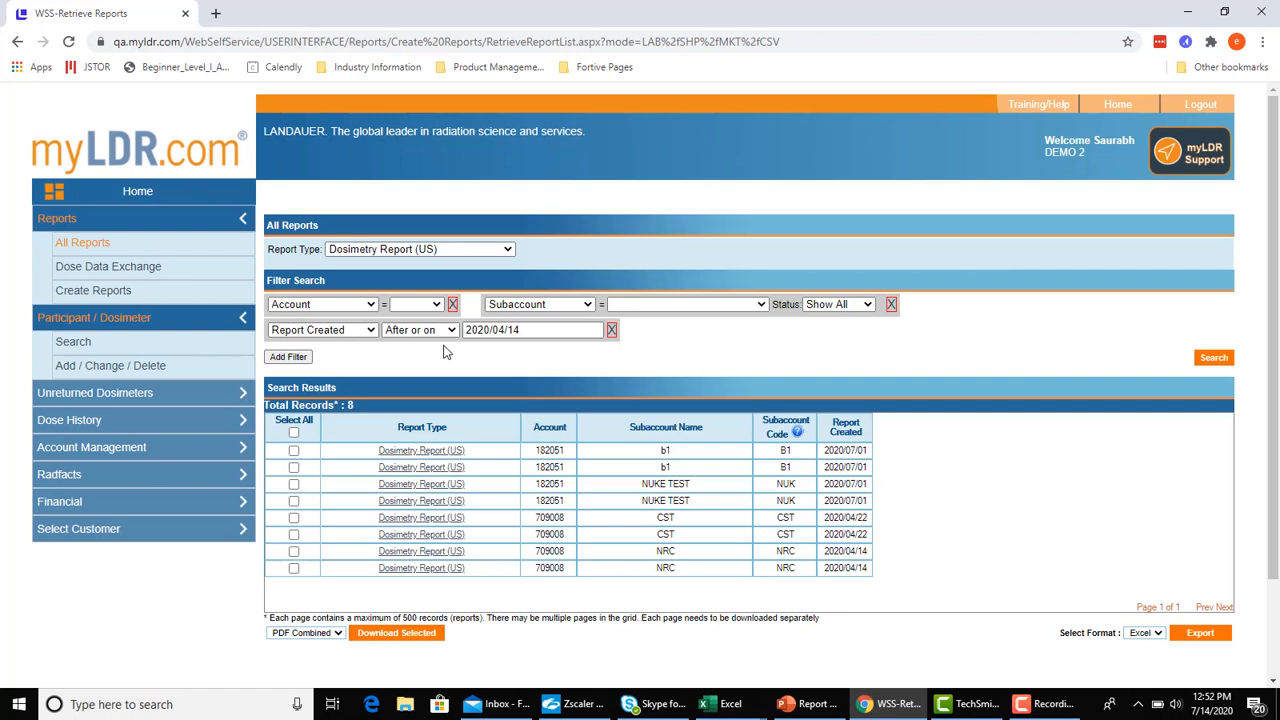
pyautogui.moveTo(463, 360)
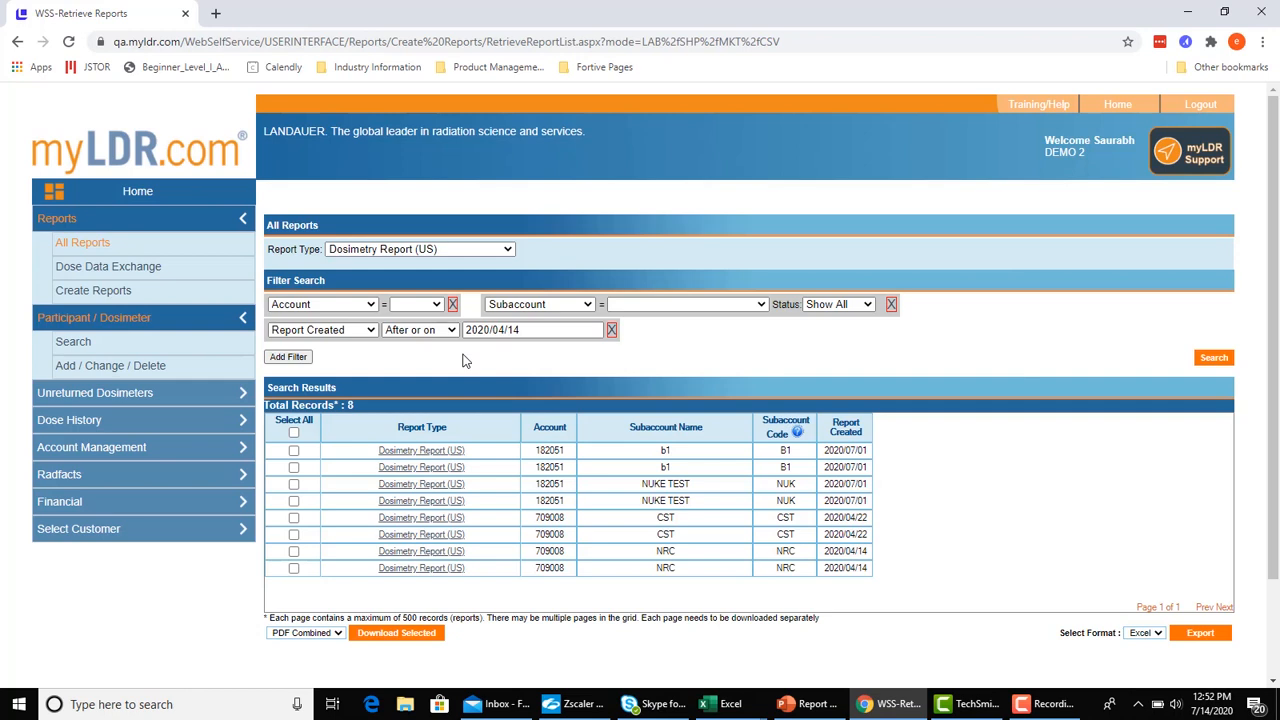
pyautogui.moveTo(372, 366)
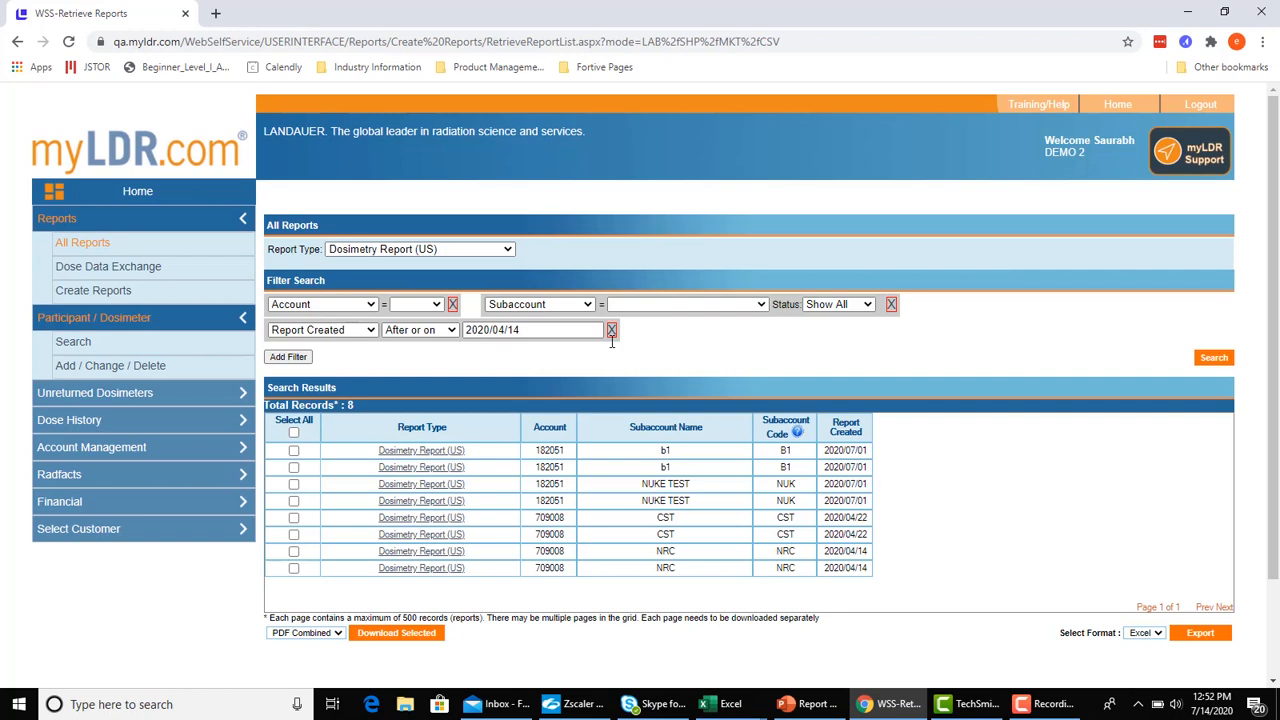
pyautogui.moveTo(647, 434)
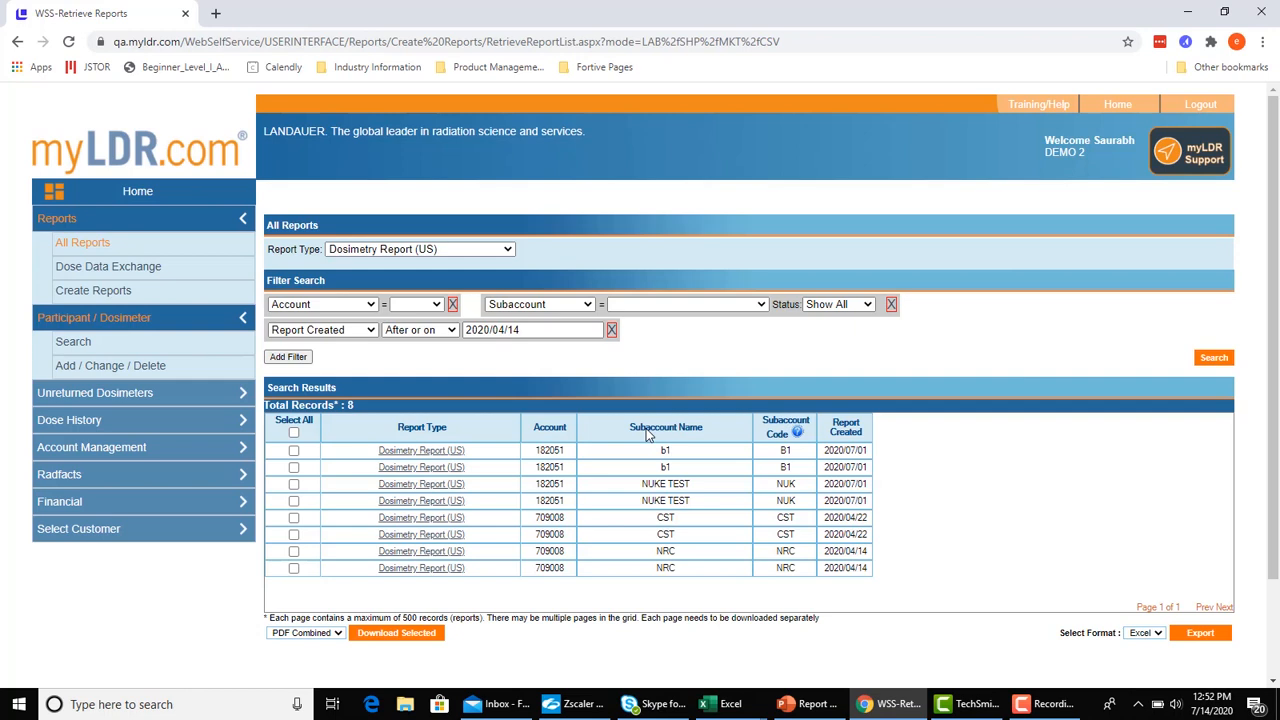
pyautogui.moveTo(697, 401)
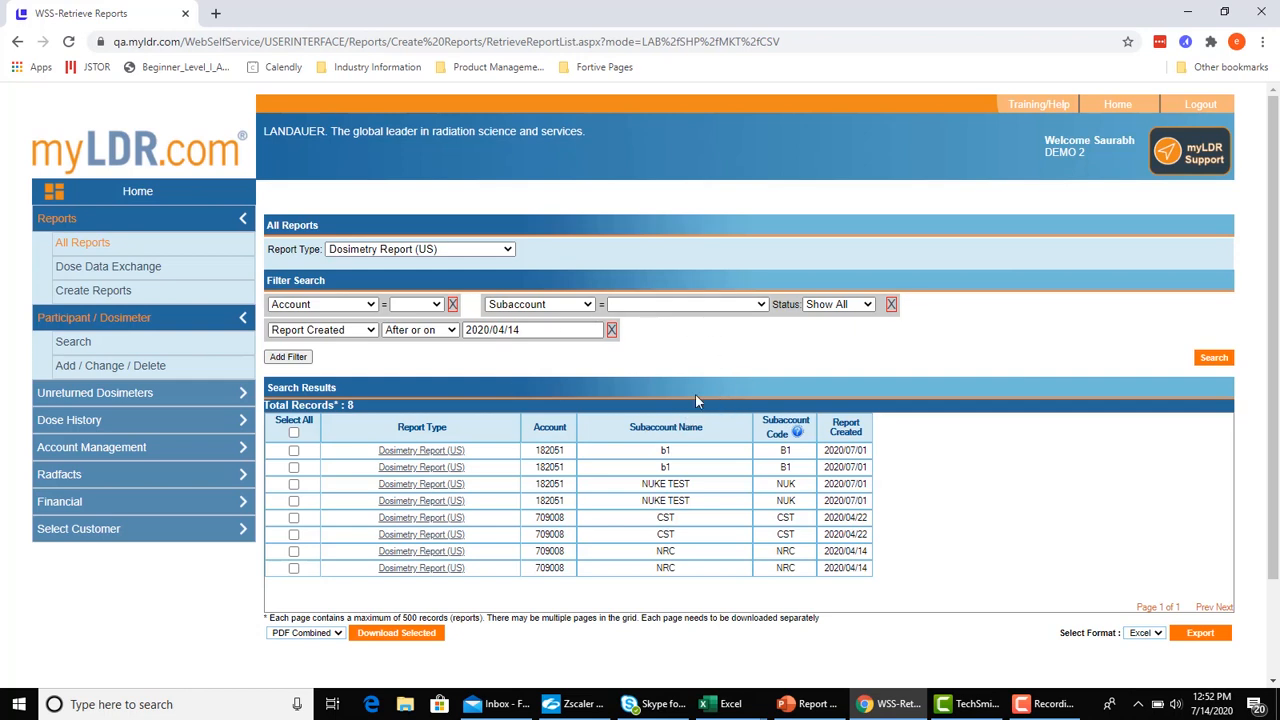
pyautogui.moveTo(683, 333)
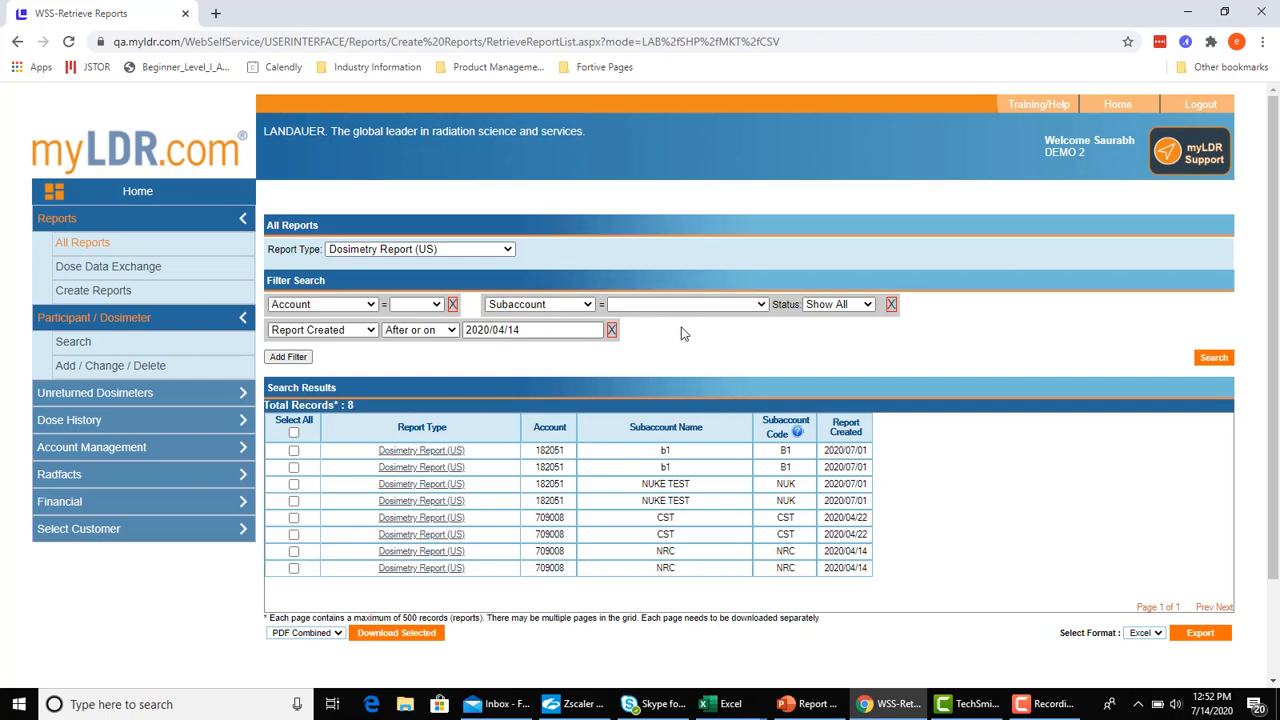
pyautogui.moveTo(728, 408)
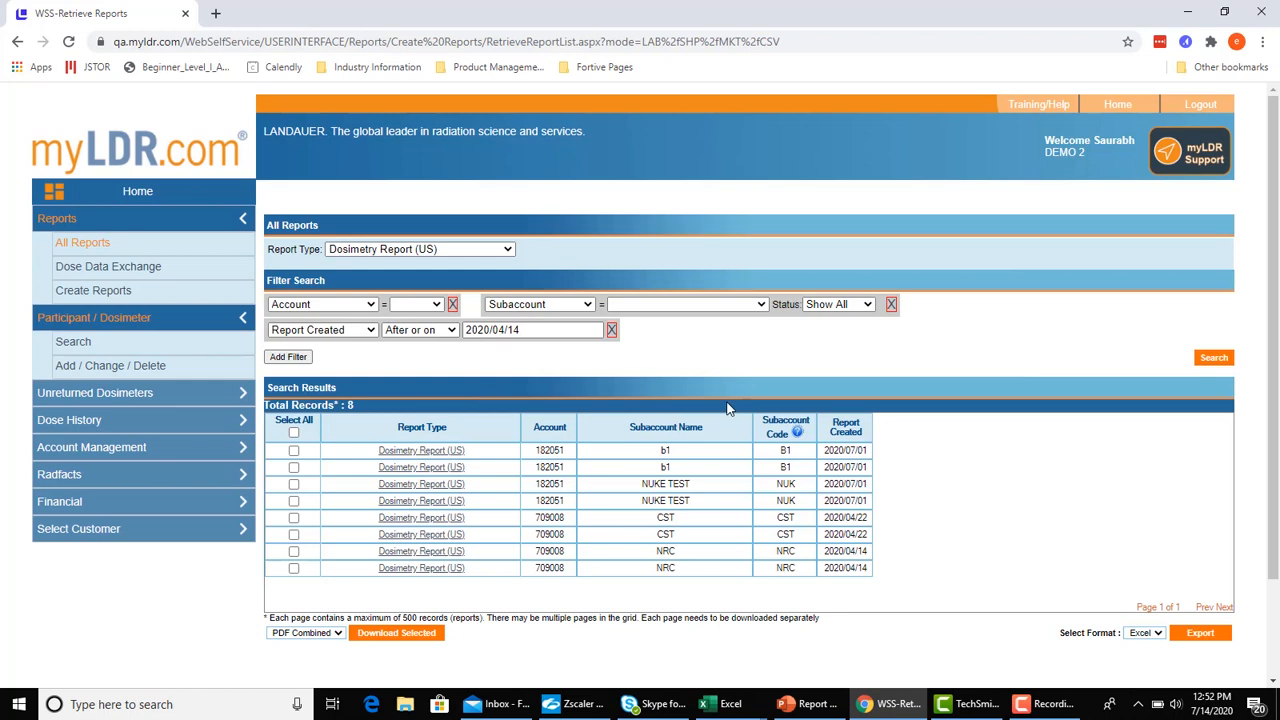
pyautogui.moveTo(622, 541)
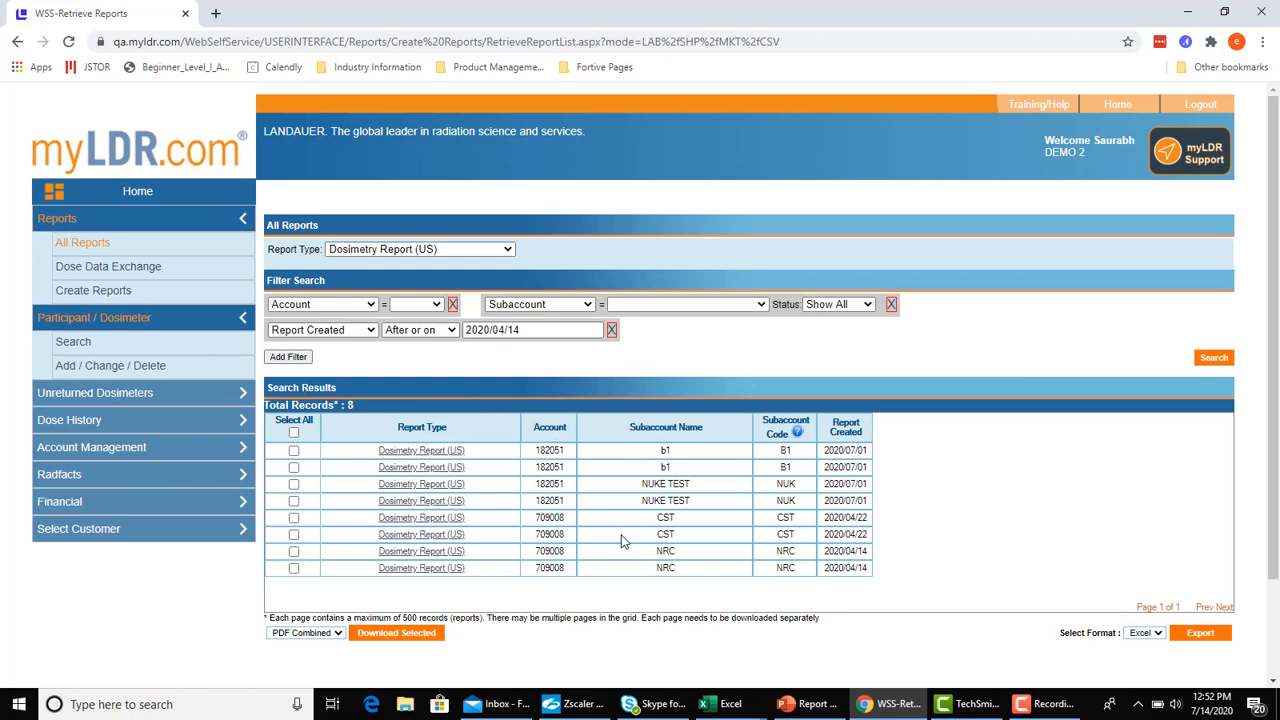
pyautogui.moveTo(588, 510)
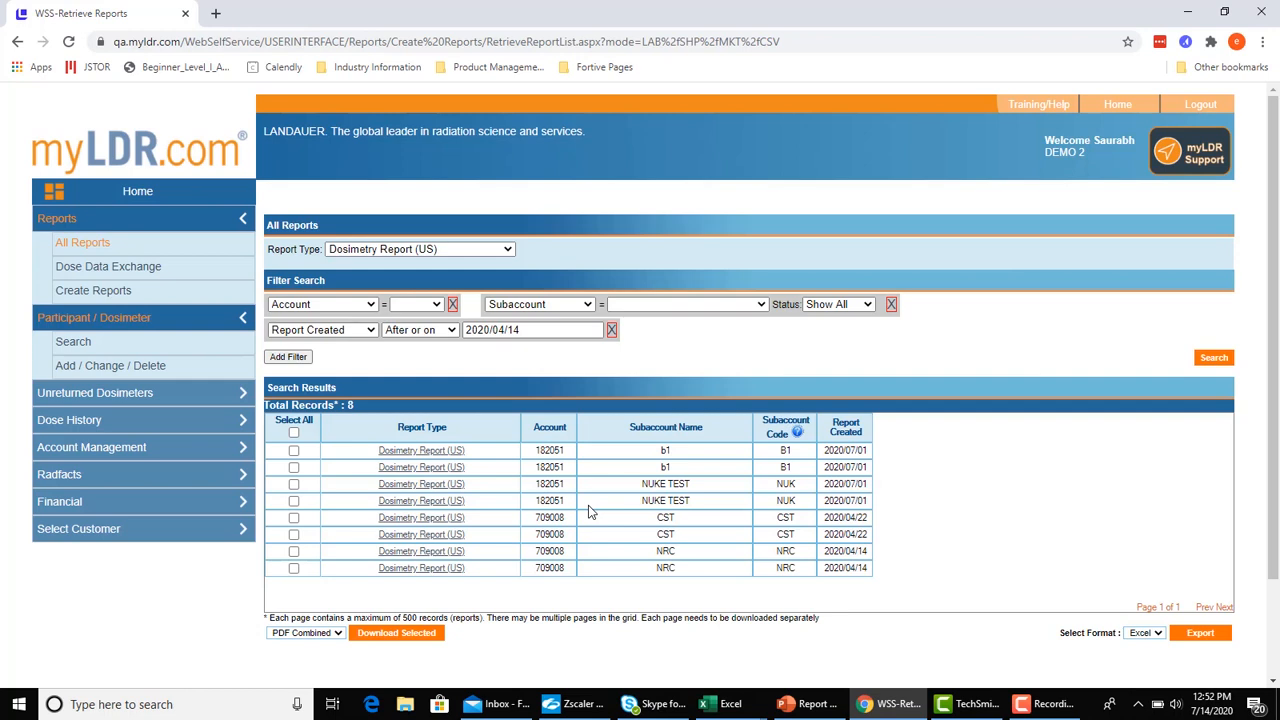
pyautogui.moveTo(686, 410)
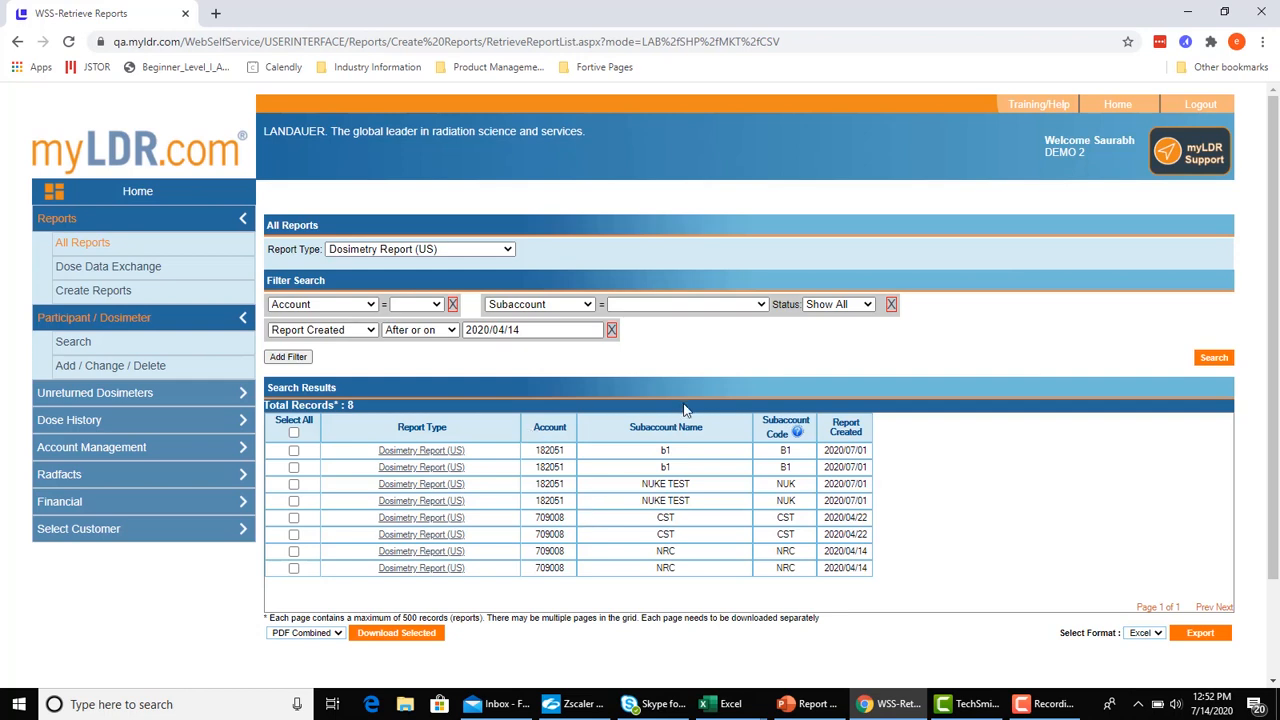
pyautogui.moveTo(665, 350)
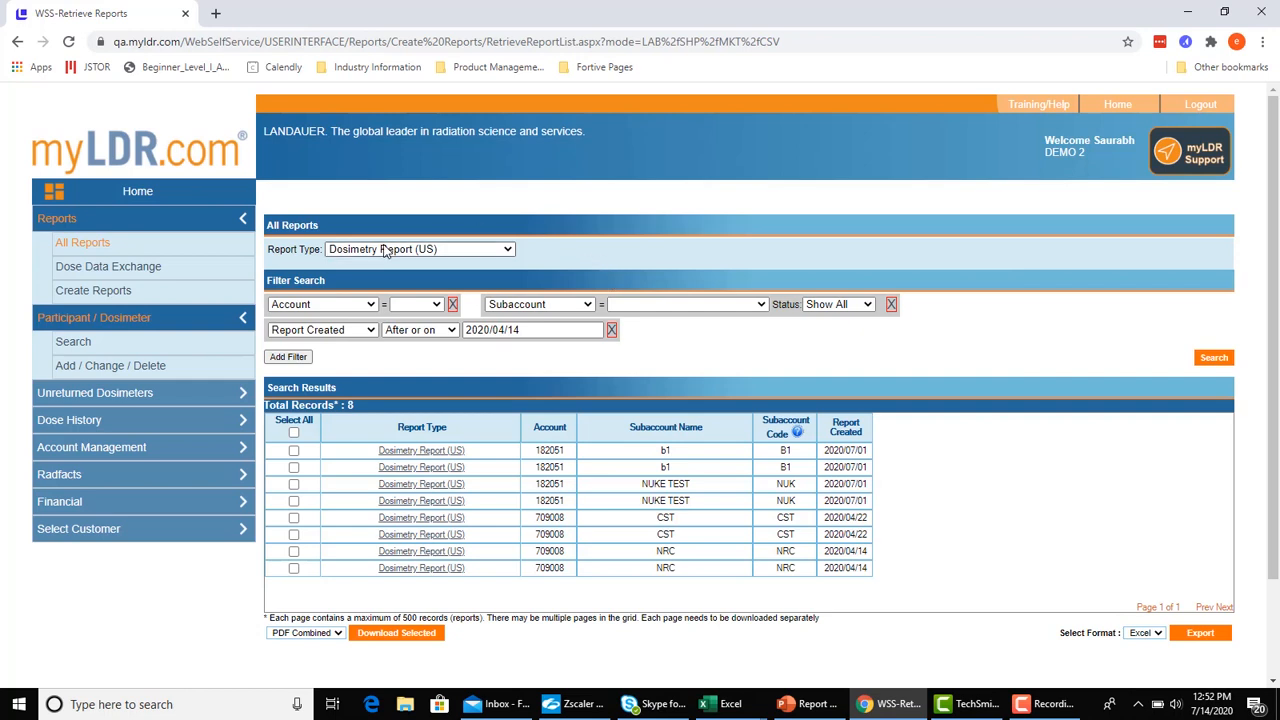
# Set Report Type to All Report Types, then reopen the Report Type list
pyautogui.click(418, 249)
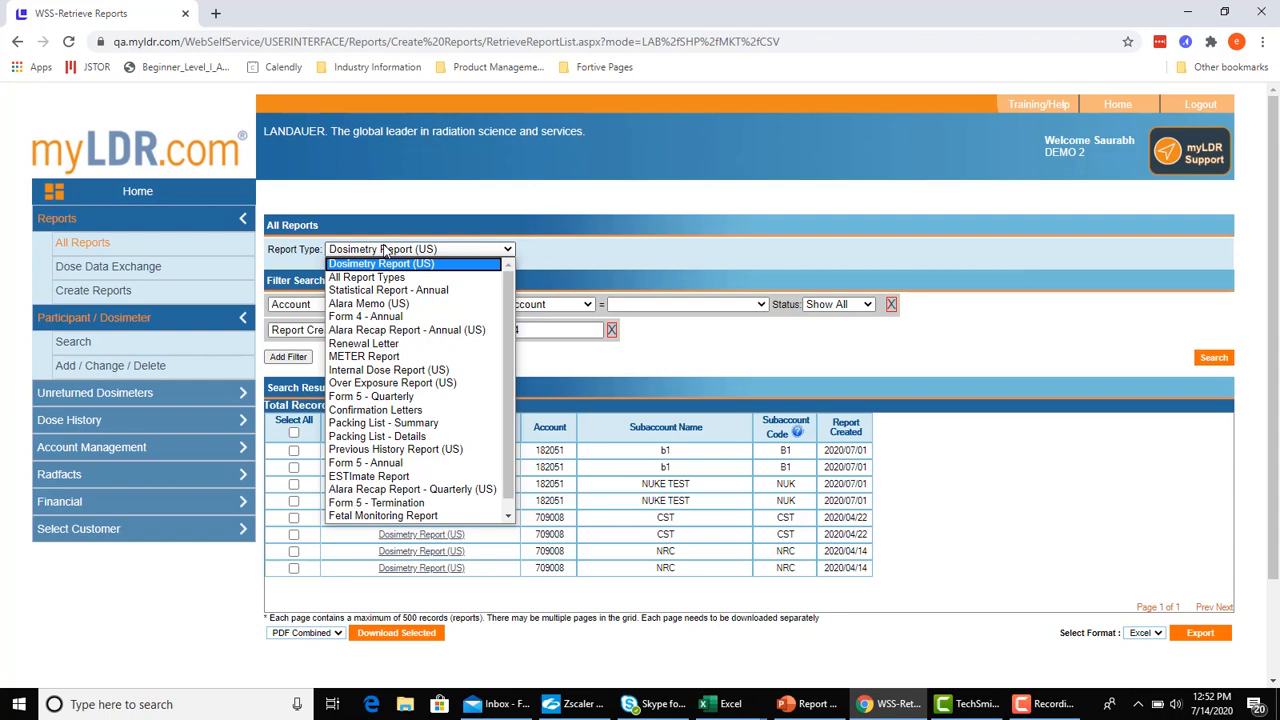
pyautogui.moveTo(365, 316)
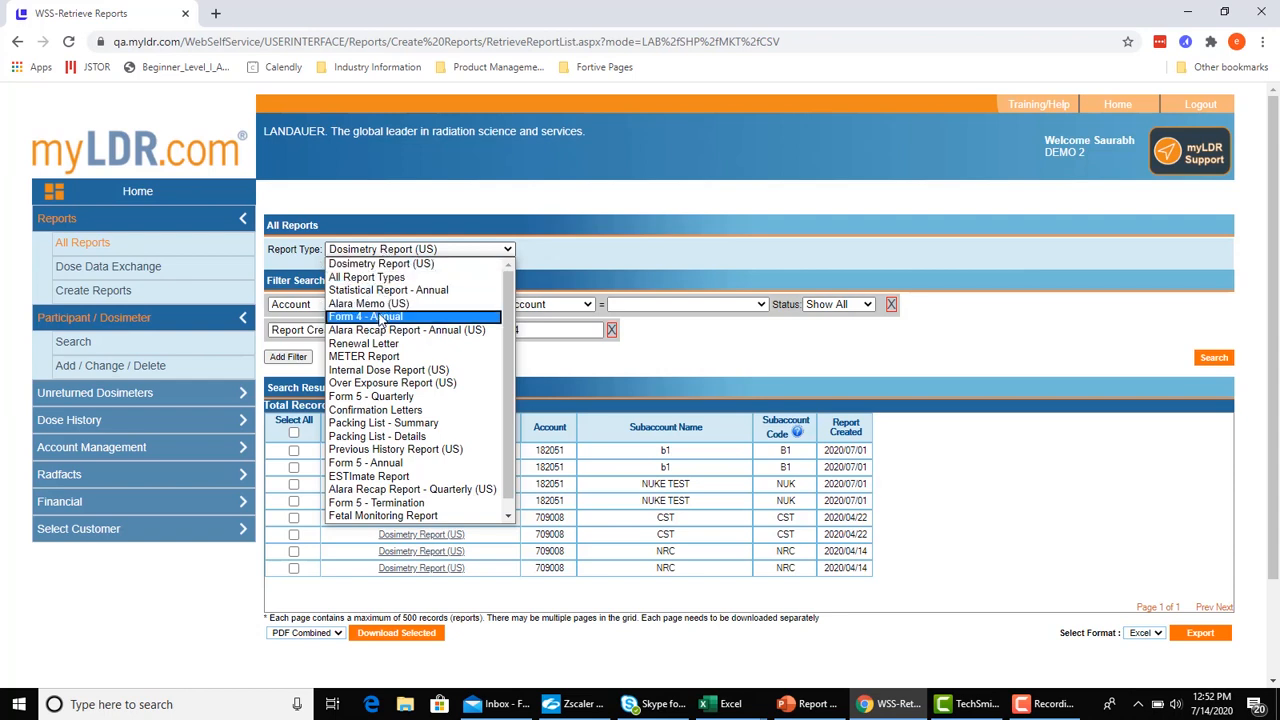
pyautogui.moveTo(366, 277)
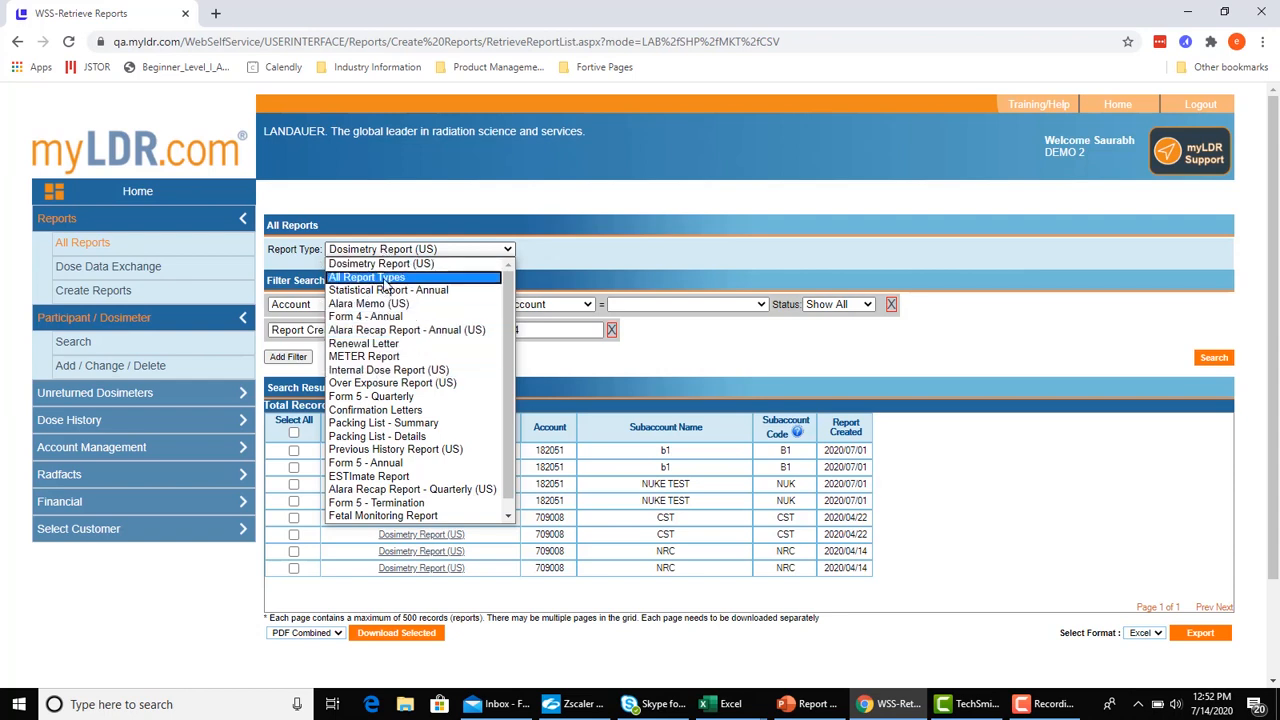
pyautogui.click(366, 277)
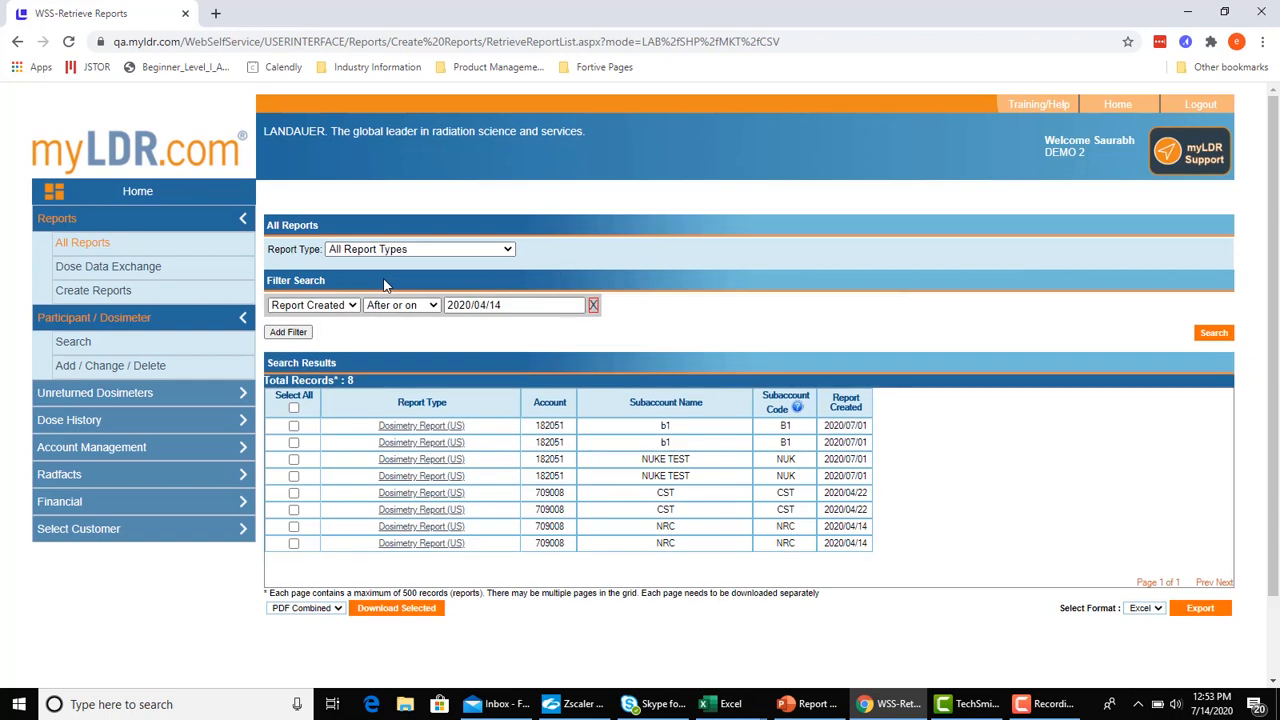
pyautogui.click(418, 248)
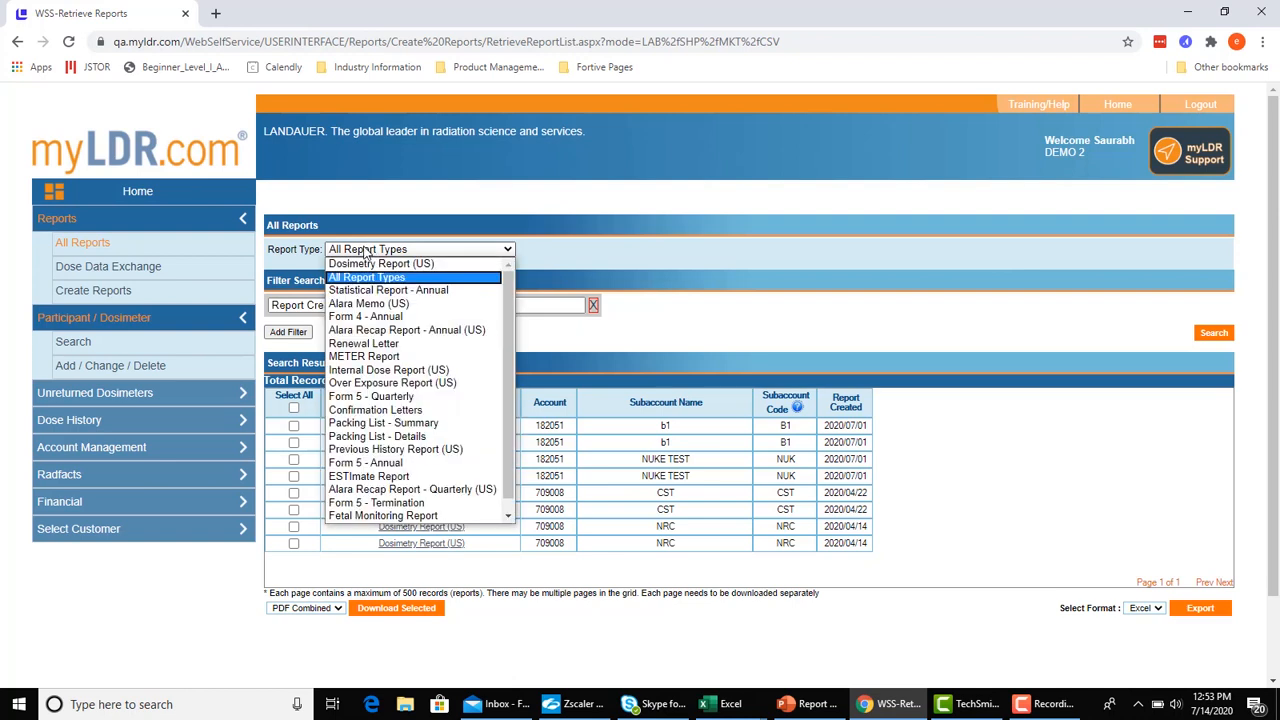
# Set Report Type back to Dosimetry Report (US) and filter by account 182051
pyautogui.click(381, 263)
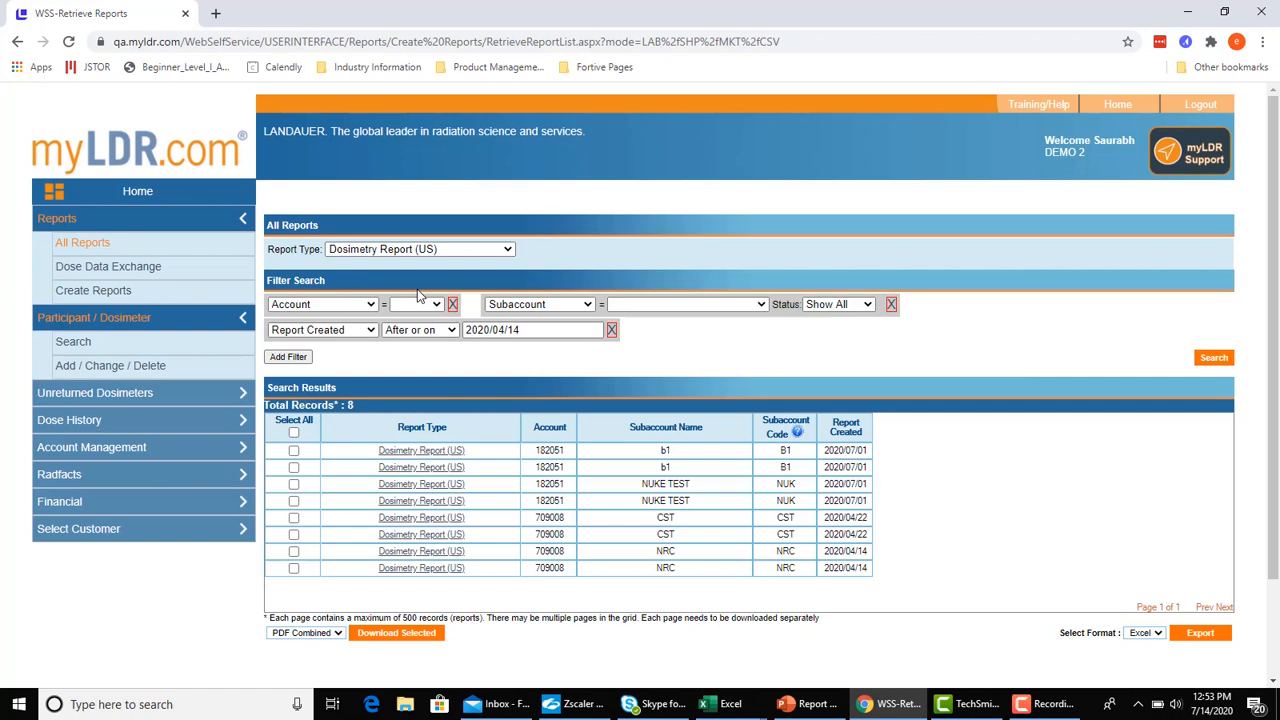
pyautogui.moveTo(425, 307)
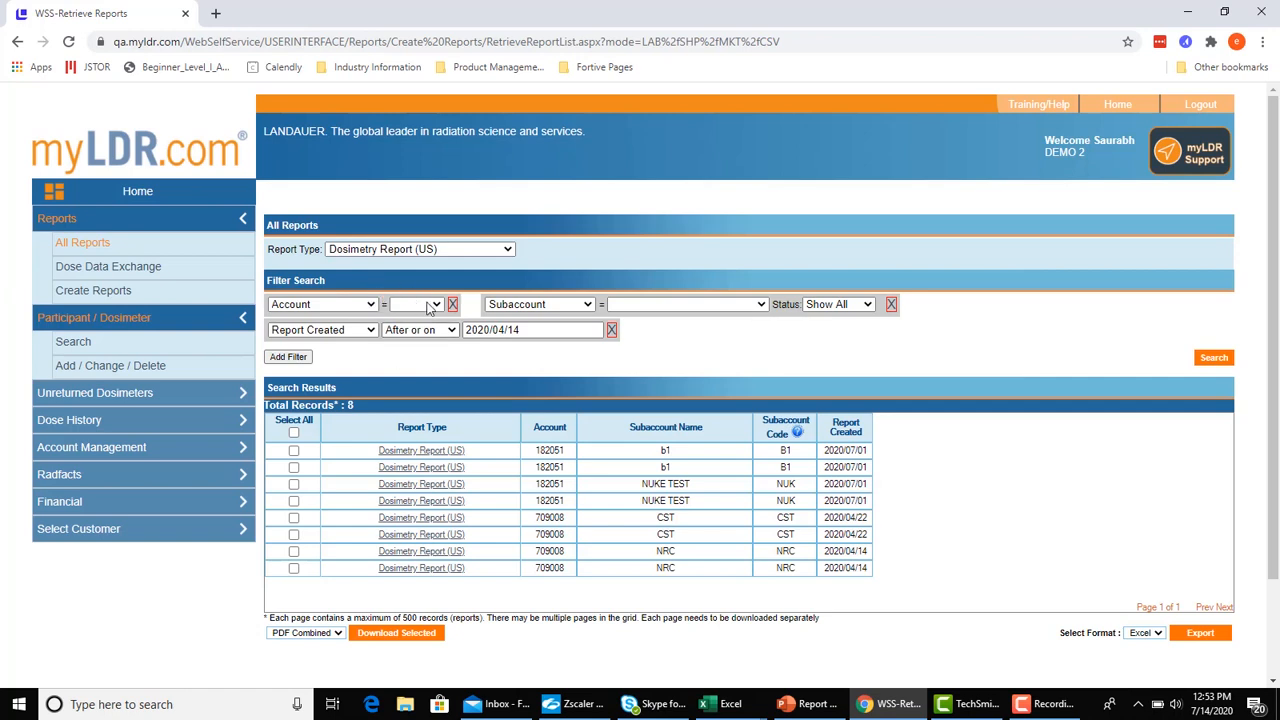
pyautogui.click(434, 304)
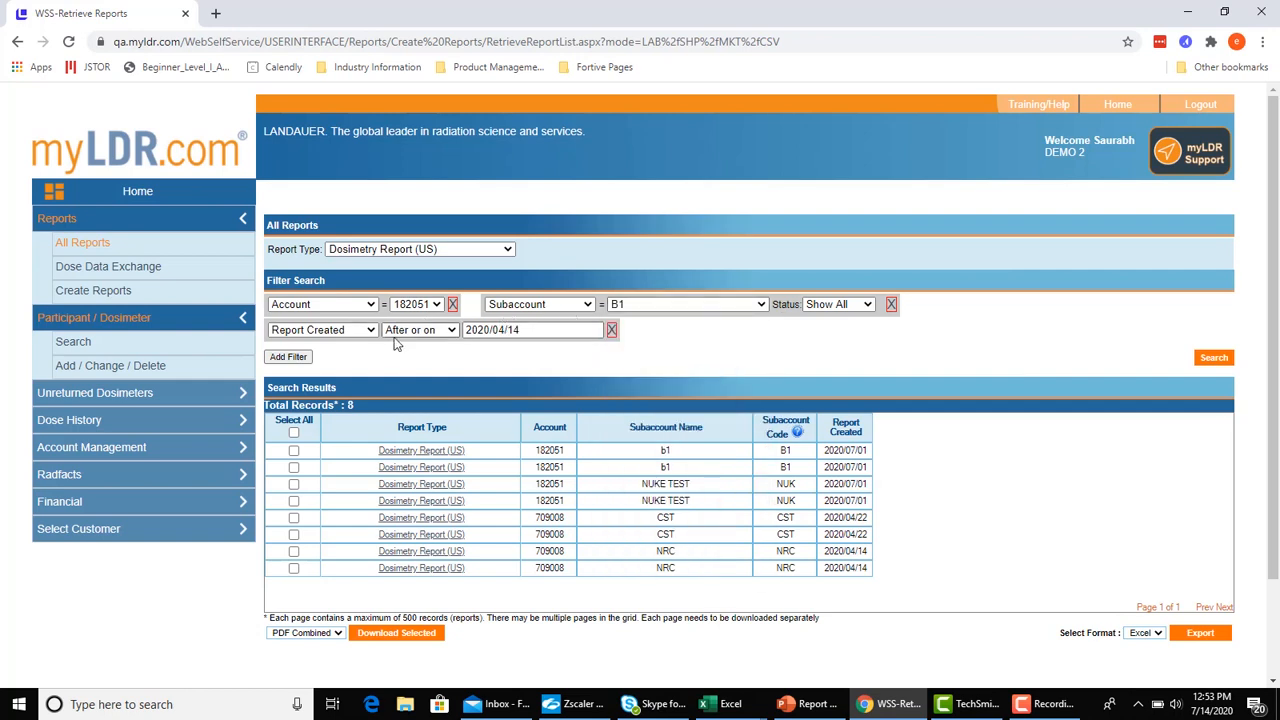
pyautogui.moveTo(570, 358)
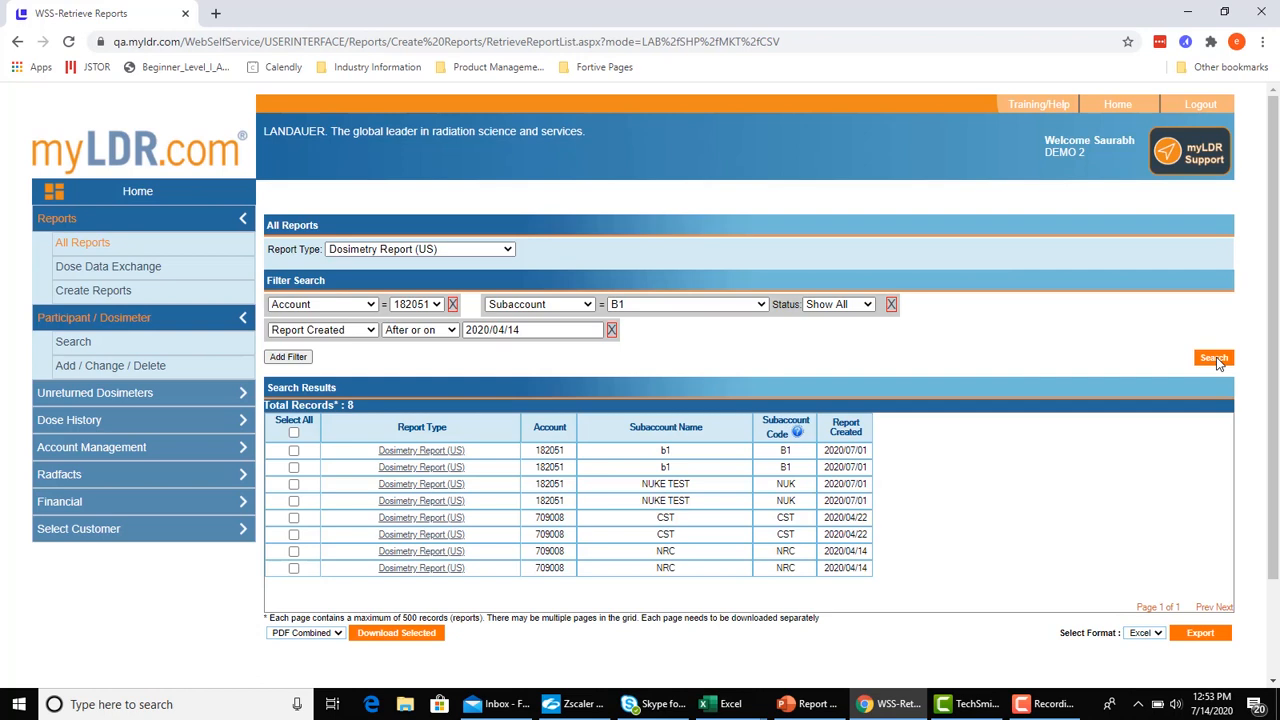
# Search with account 182051, subaccount B1 and created-after 2020/04/14 filters
pyautogui.click(1213, 358)
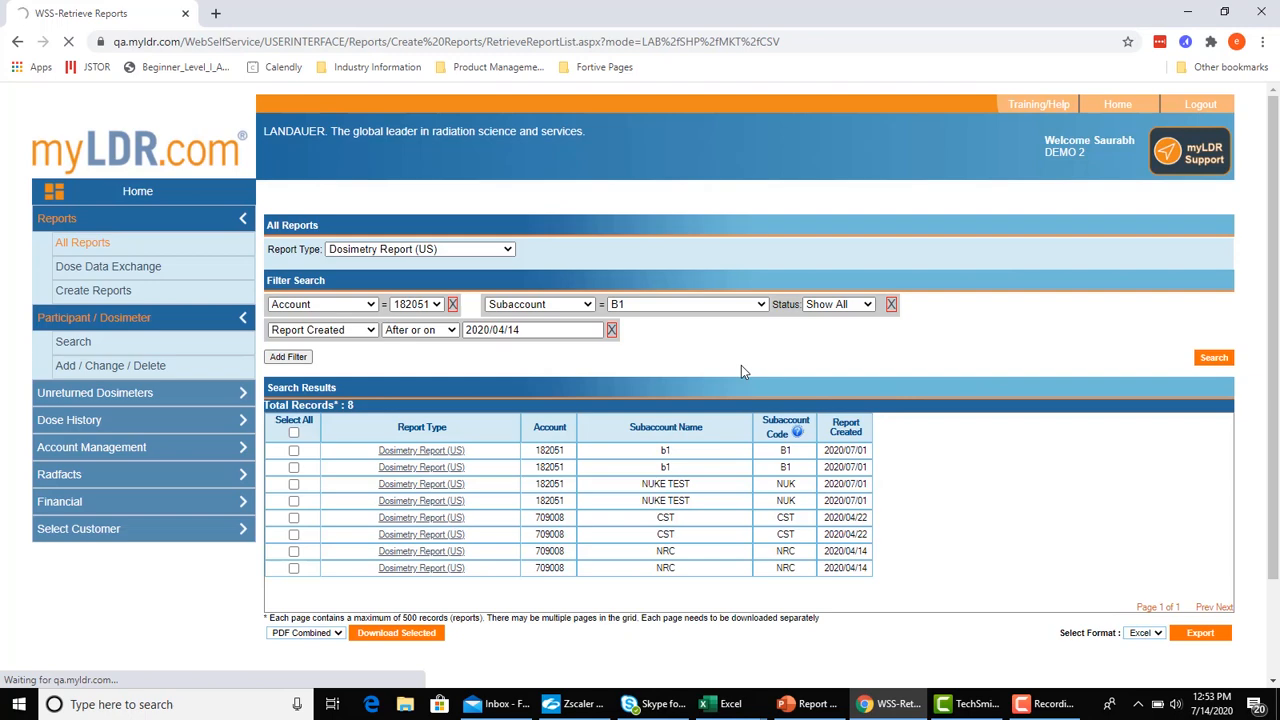
pyautogui.click(1213, 357)
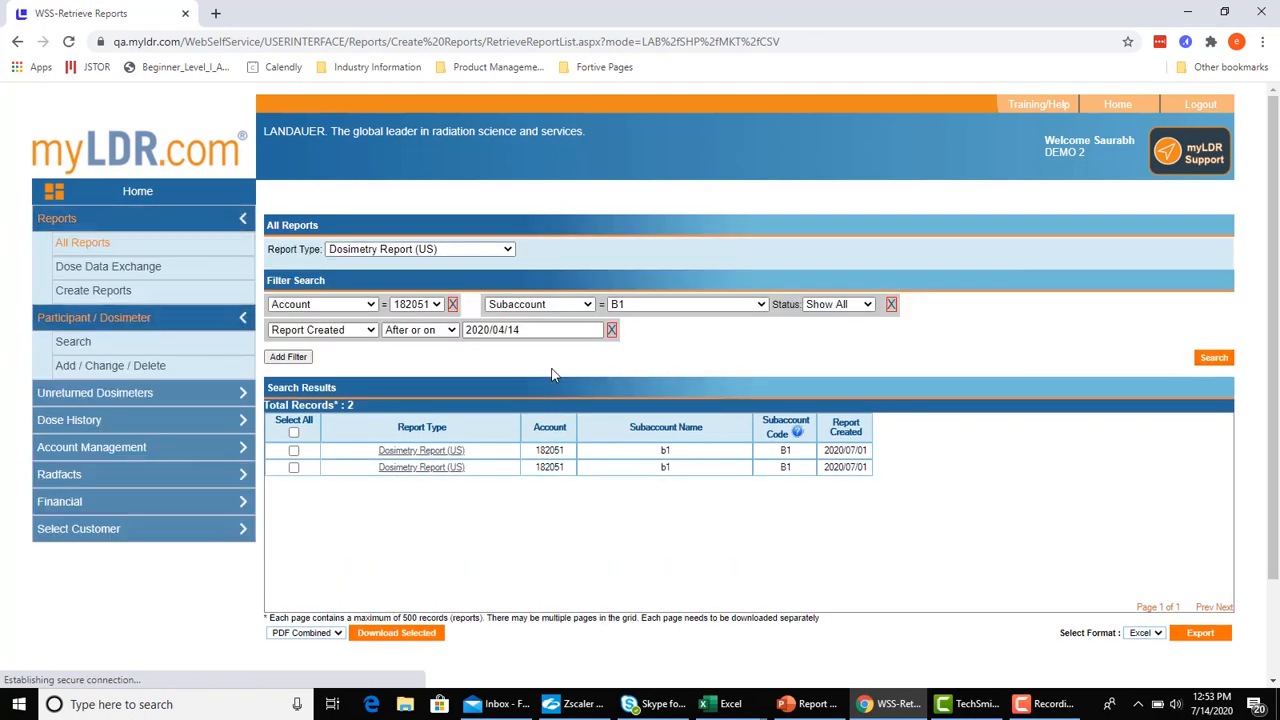
pyautogui.moveTo(563, 404)
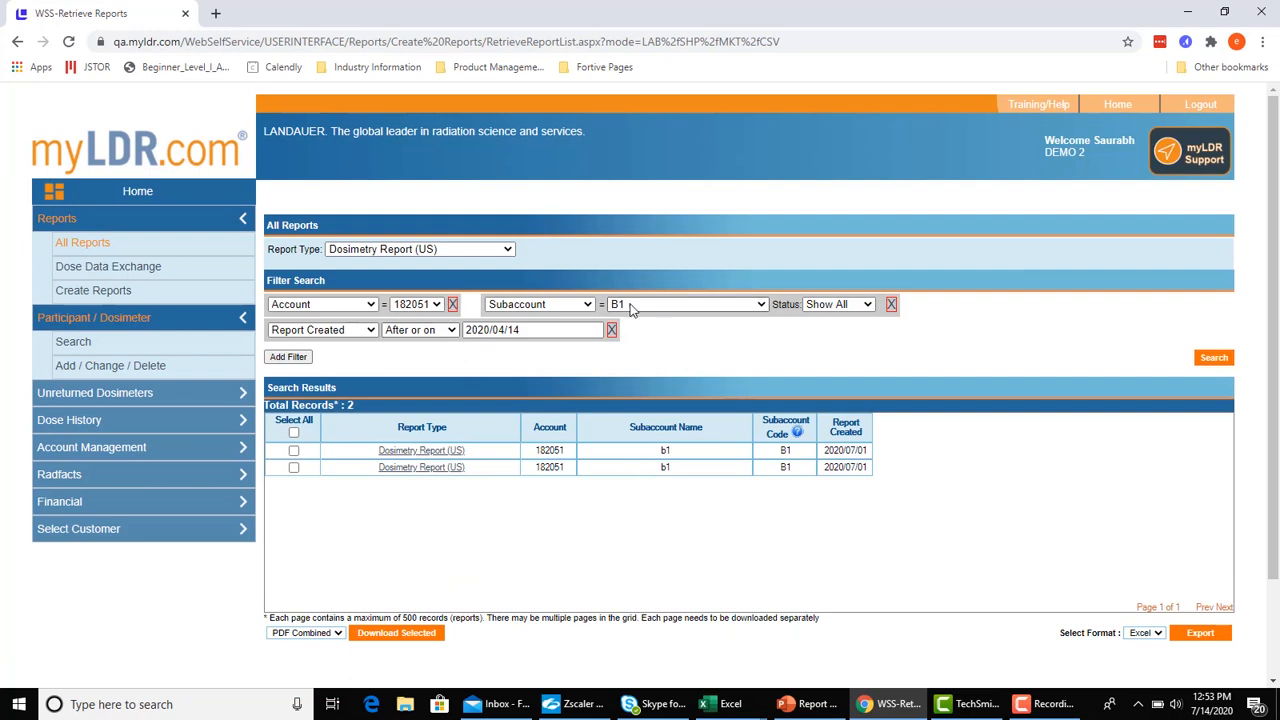
pyautogui.moveTo(527, 310)
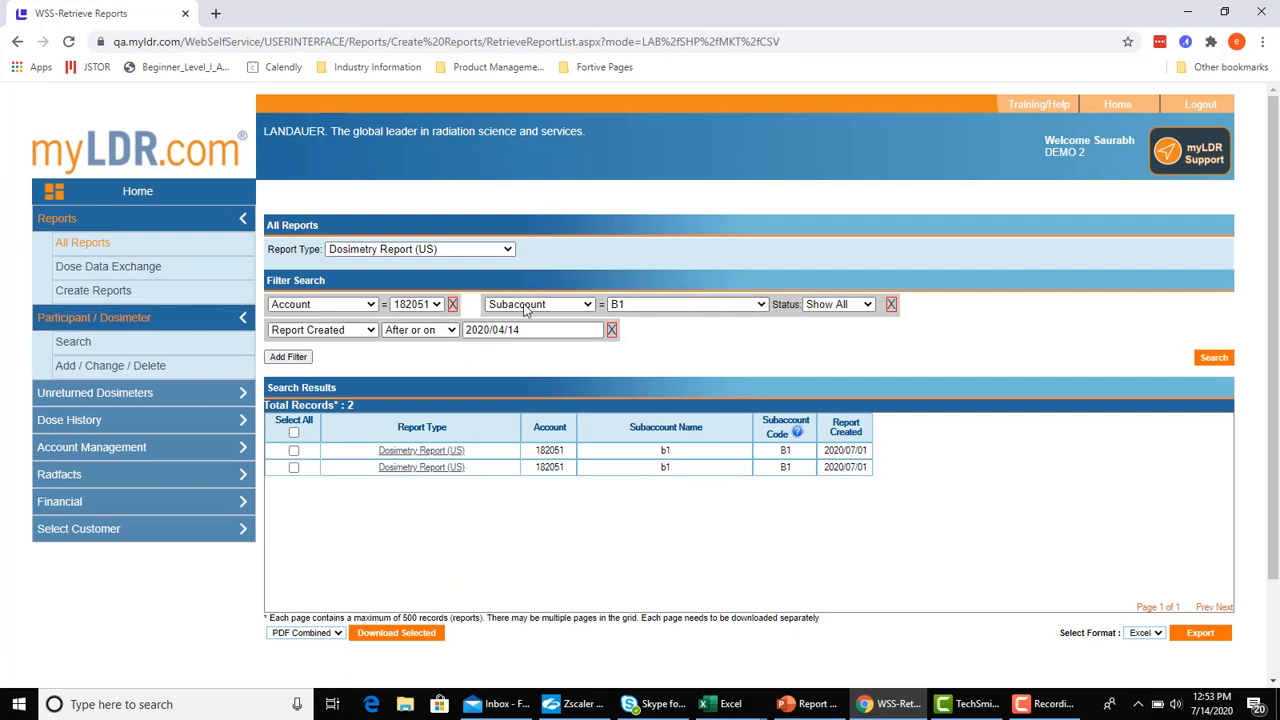
pyautogui.moveTo(675, 365)
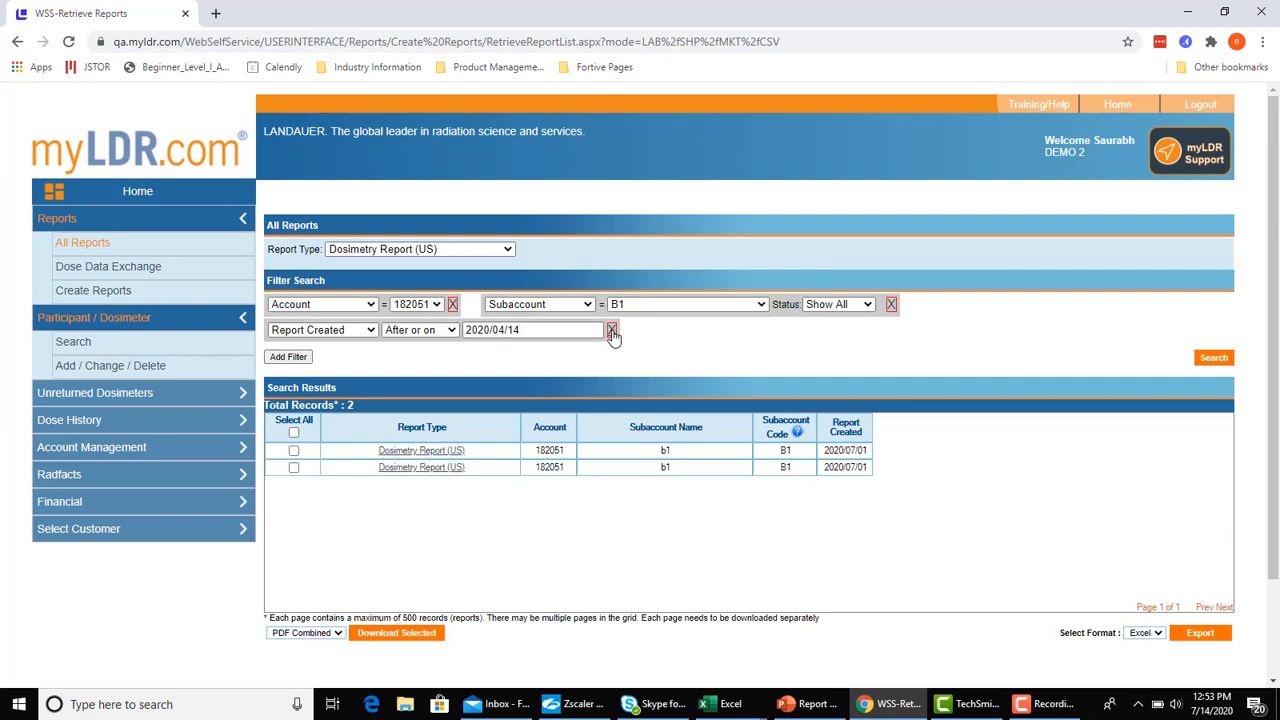
# Remove the Report Created and Subaccount filters and add a new filter condition
pyautogui.click(611, 330)
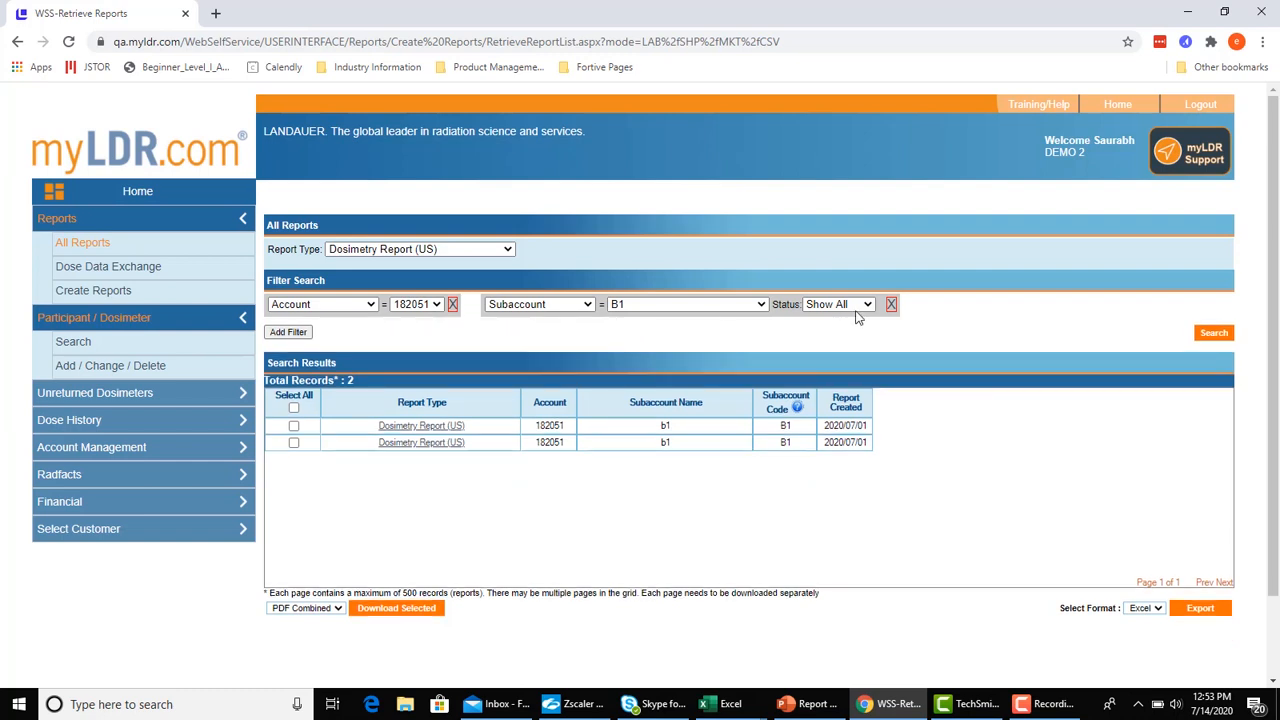
pyautogui.click(890, 304)
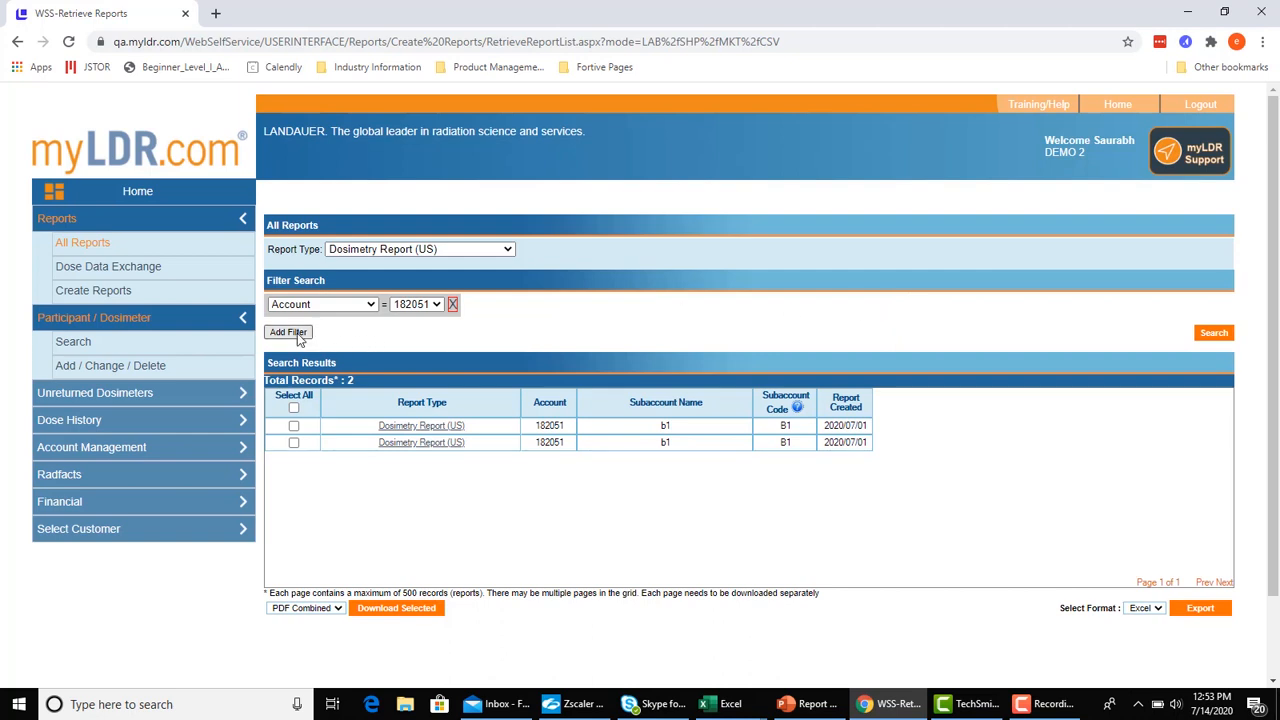
pyautogui.click(288, 332)
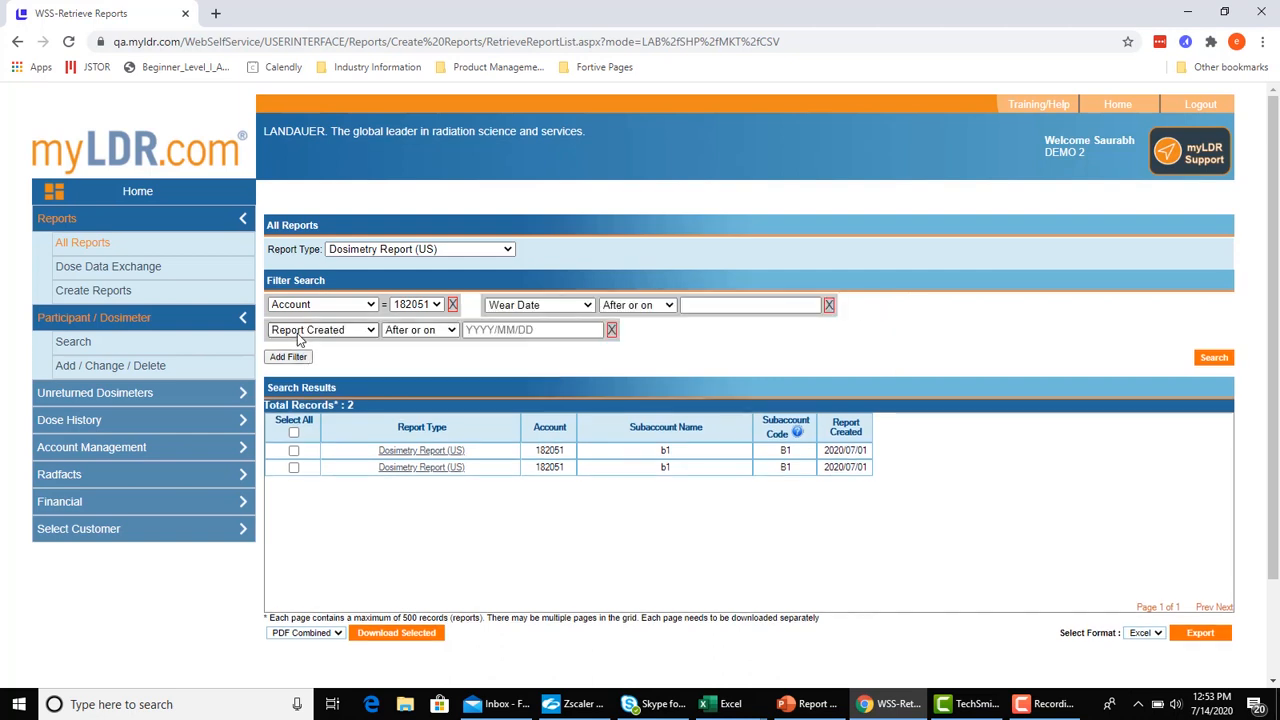
pyautogui.moveTo(420, 353)
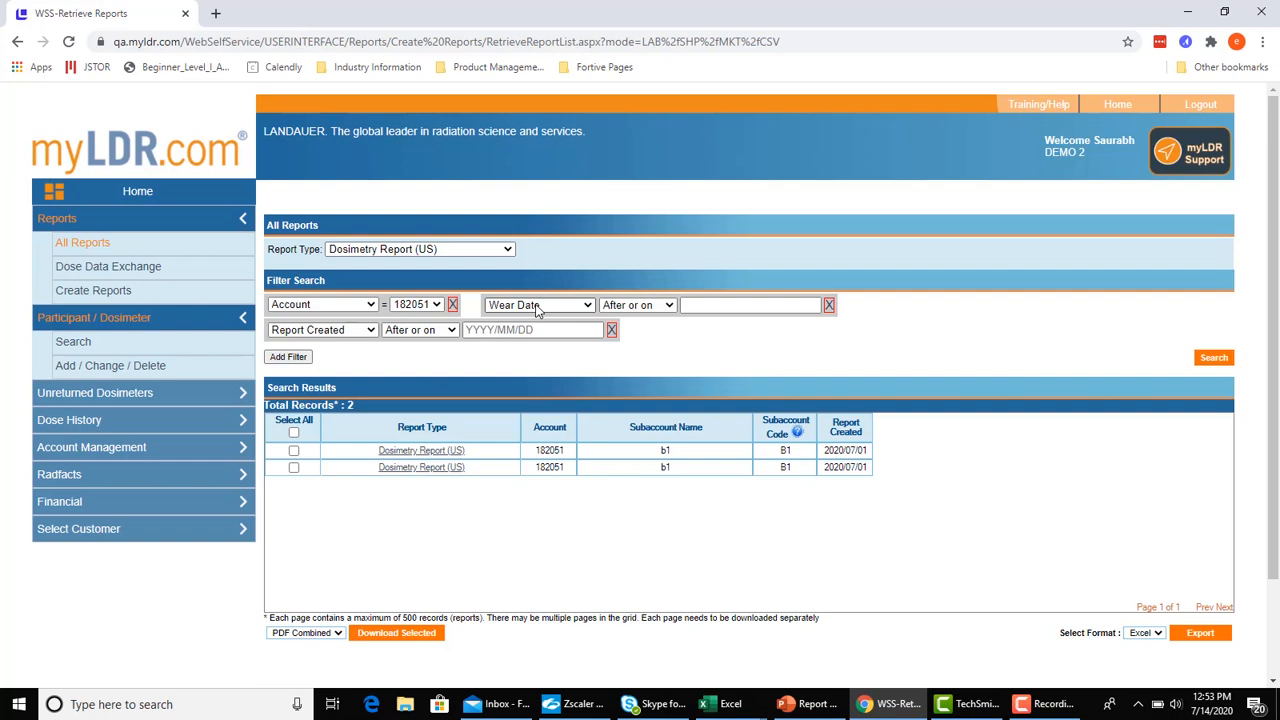
pyautogui.moveTo(595, 312)
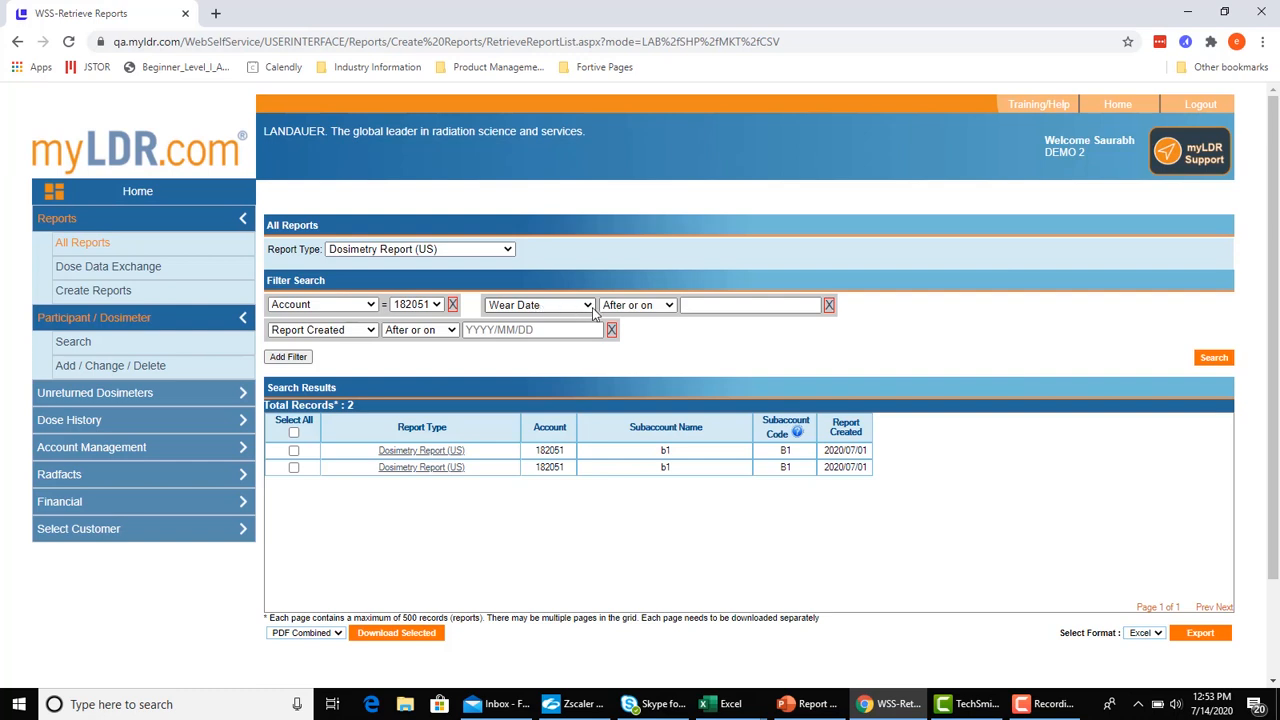
# Set the wear date filter to on or after 2018/06/01
pyautogui.click(750, 305)
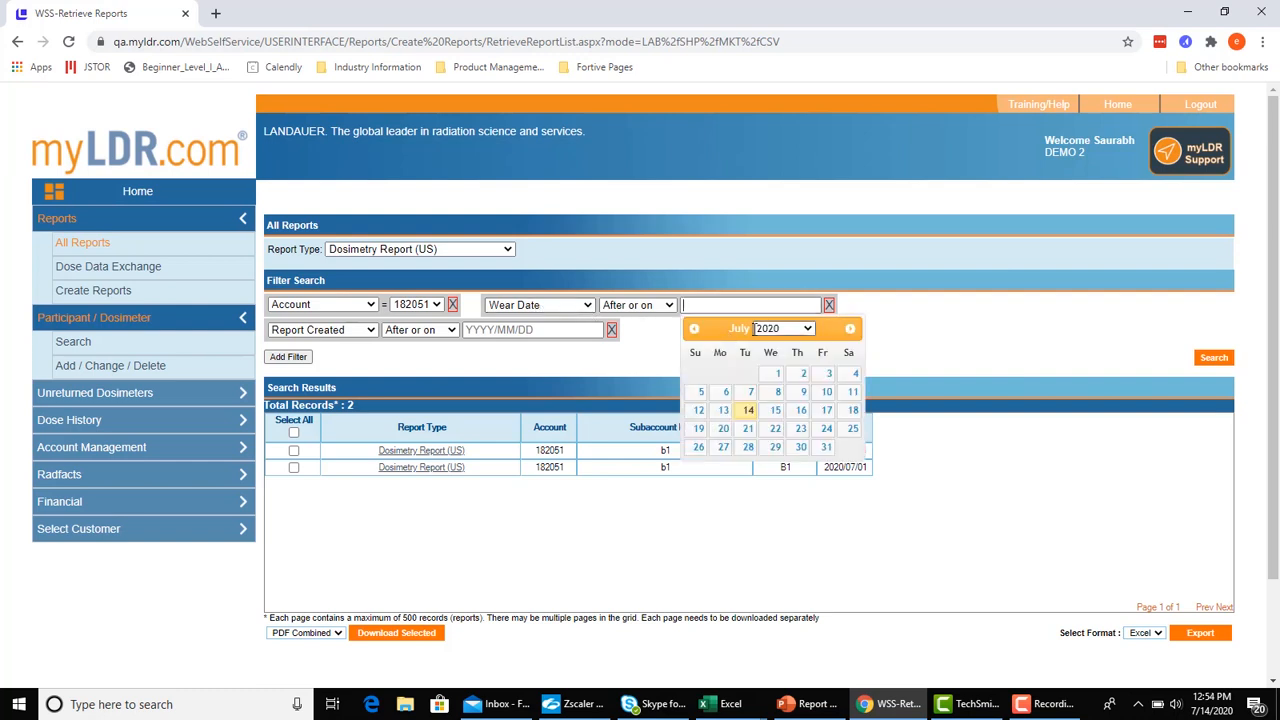
pyautogui.click(802, 328)
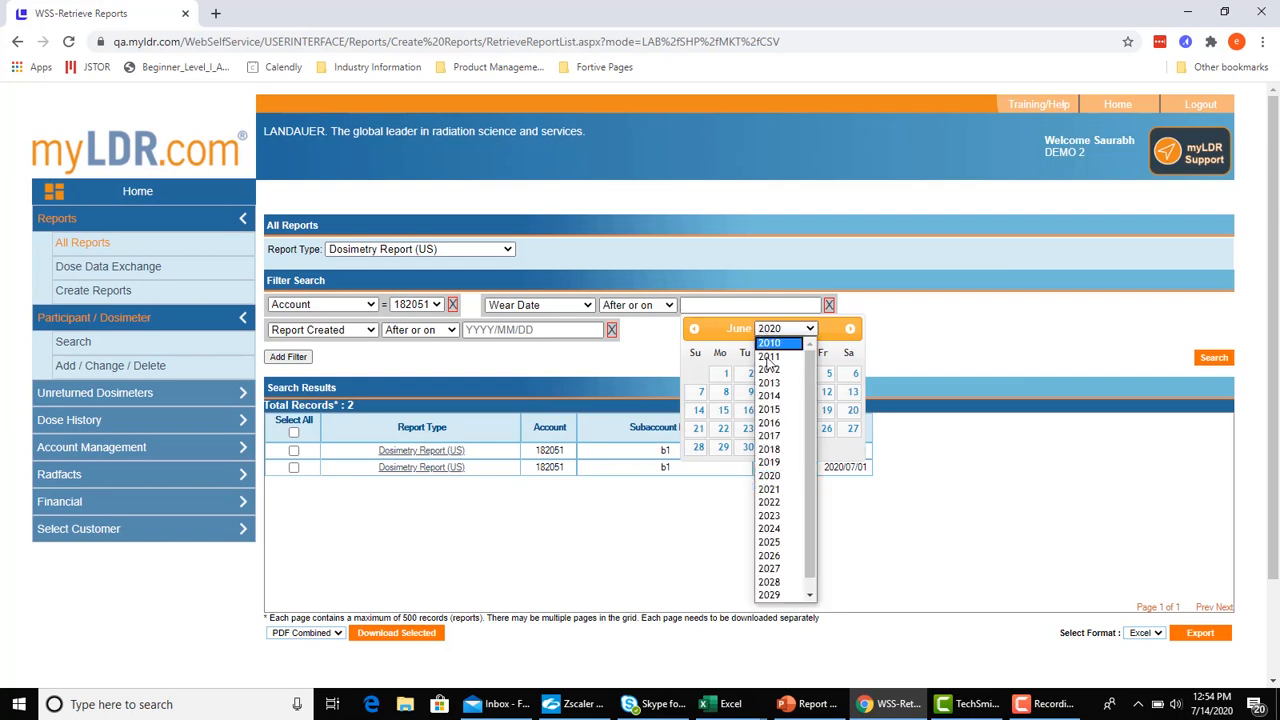
pyautogui.click(768, 448)
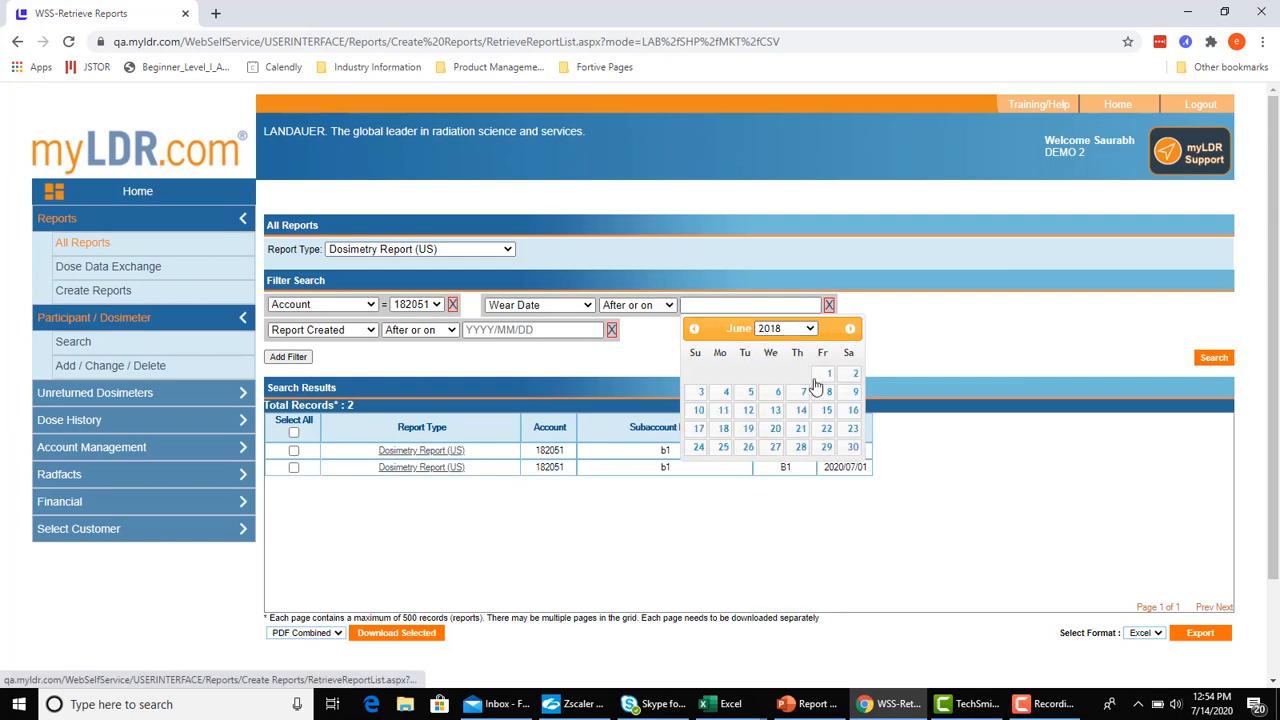
pyautogui.click(828, 373)
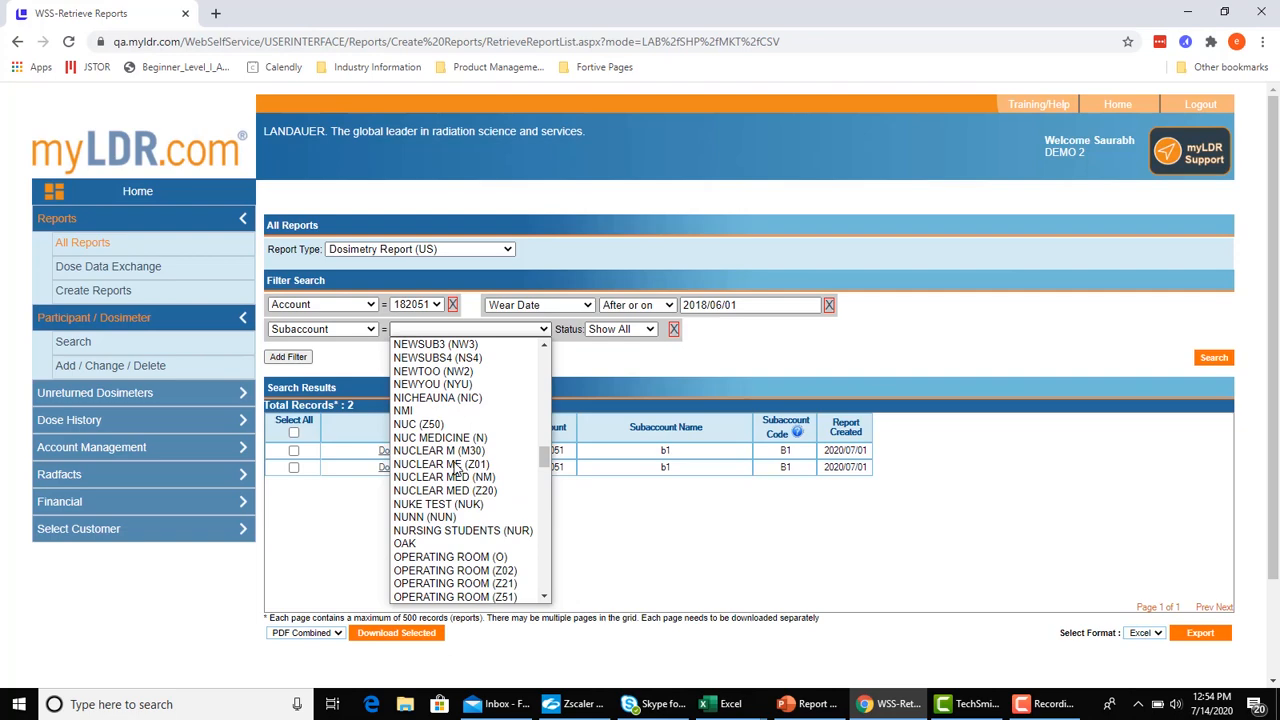
pyautogui.scroll(-3)
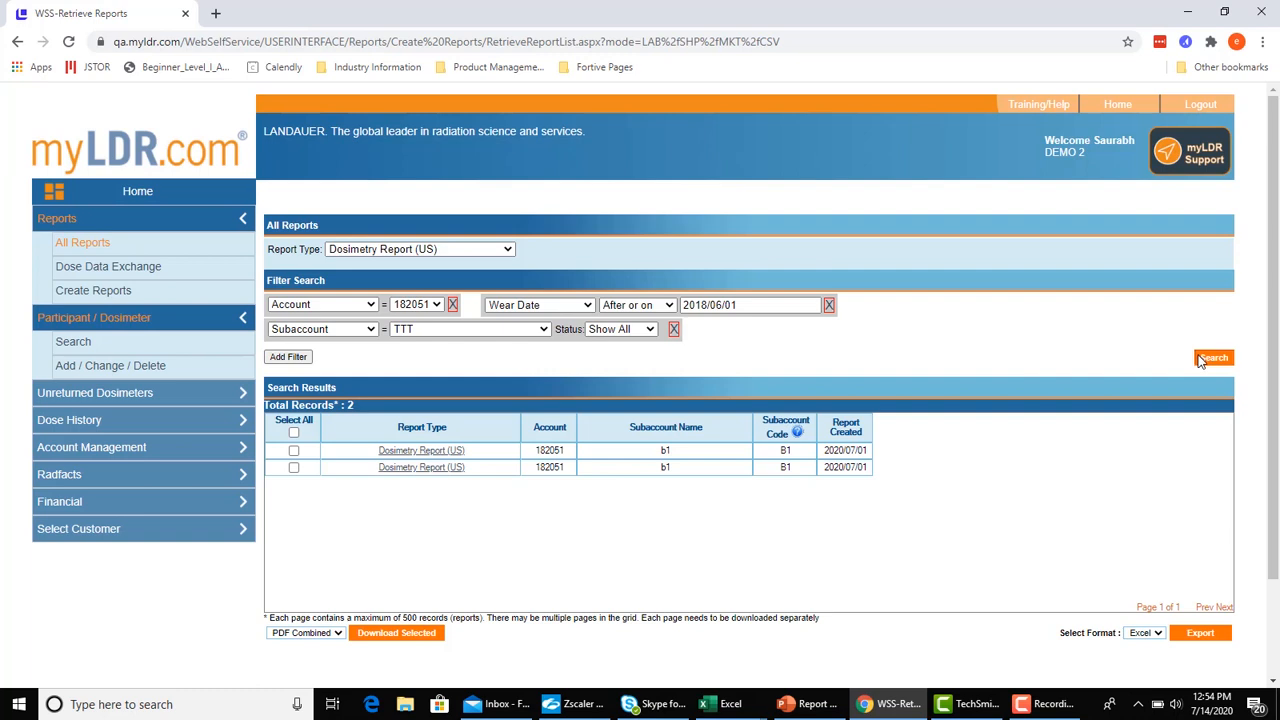
# Search for account 182051 subaccount TTT reports worn since 2018/06/01, and browse results
pyautogui.click(1213, 357)
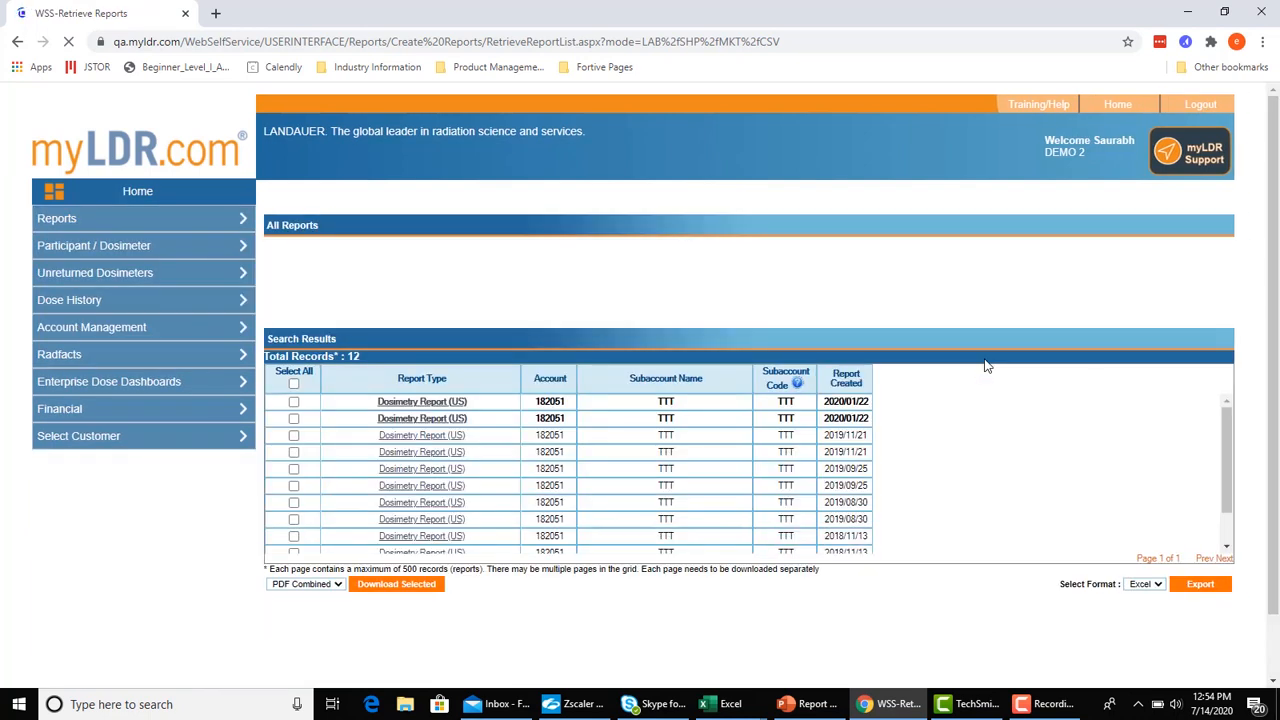
pyautogui.click(57, 218)
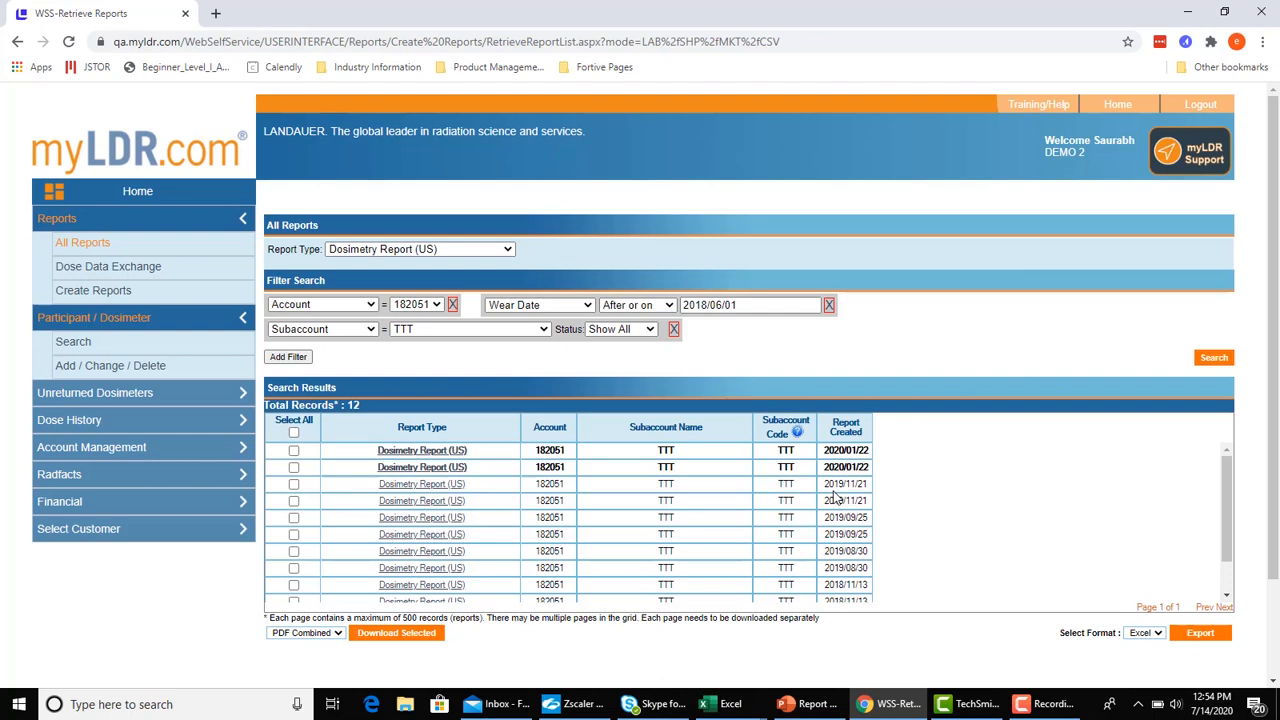
pyautogui.moveTo(680, 525)
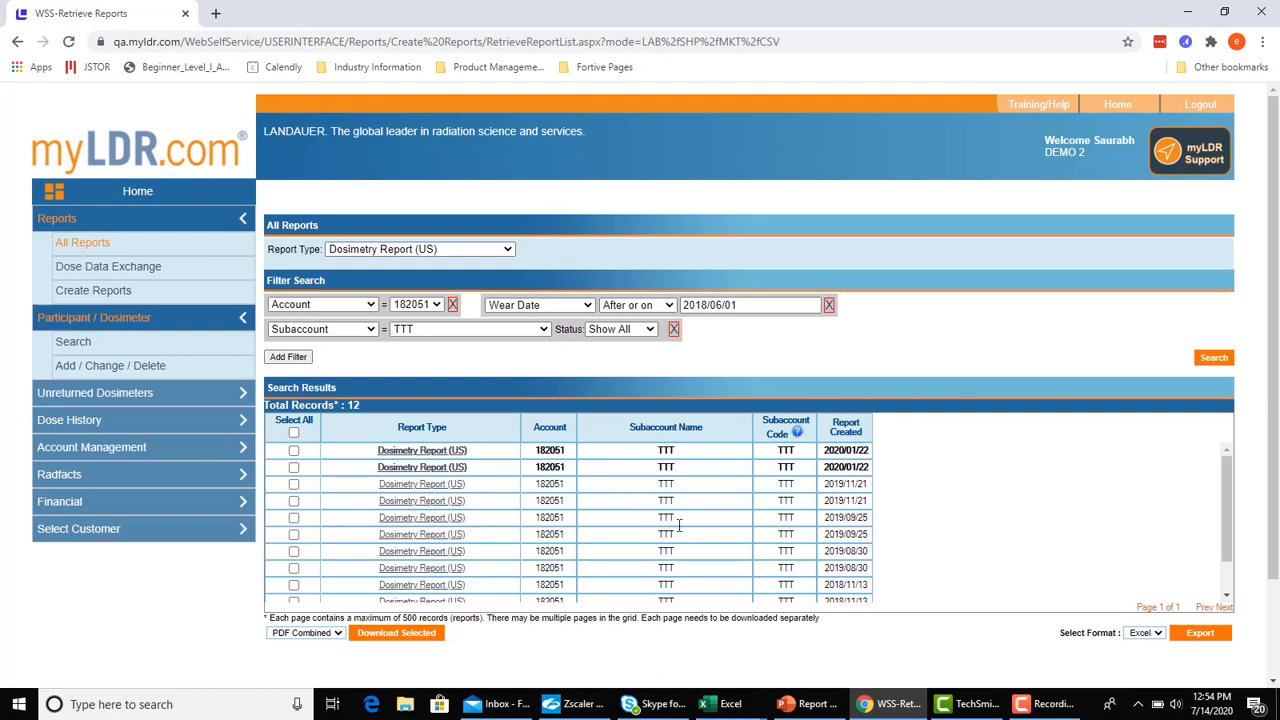
pyautogui.scroll(-3)
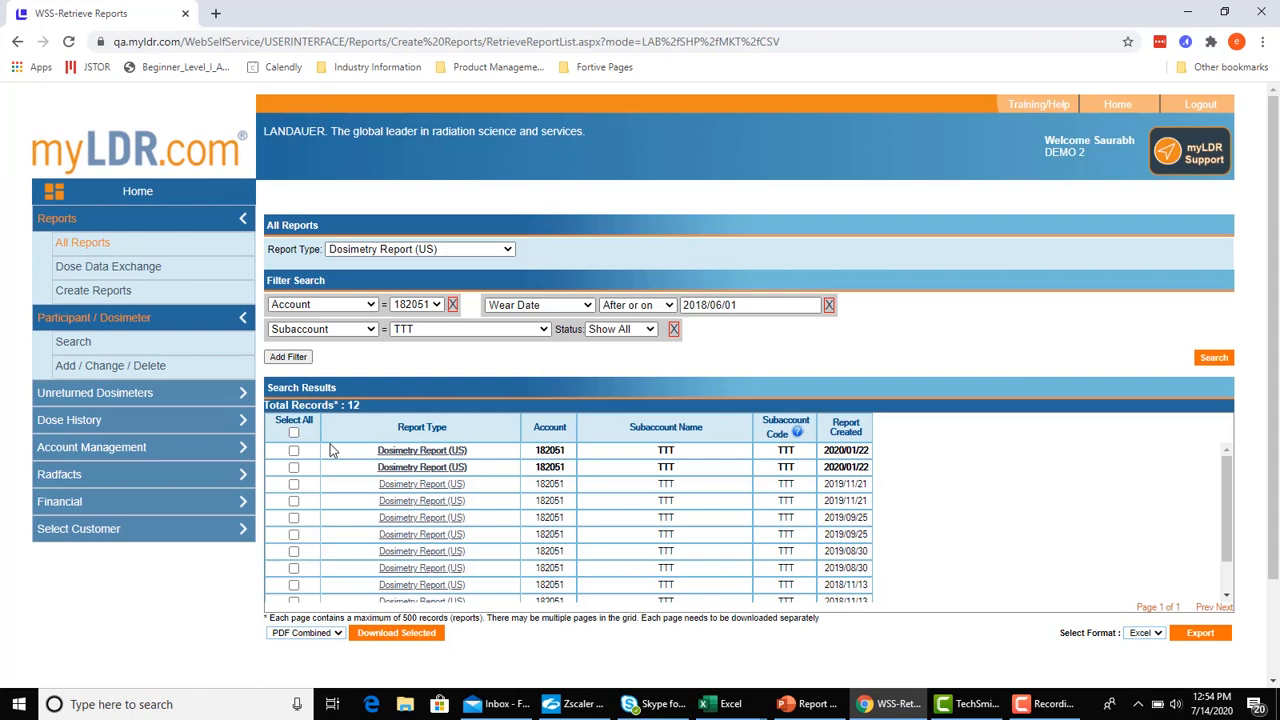
pyautogui.moveTo(300, 457)
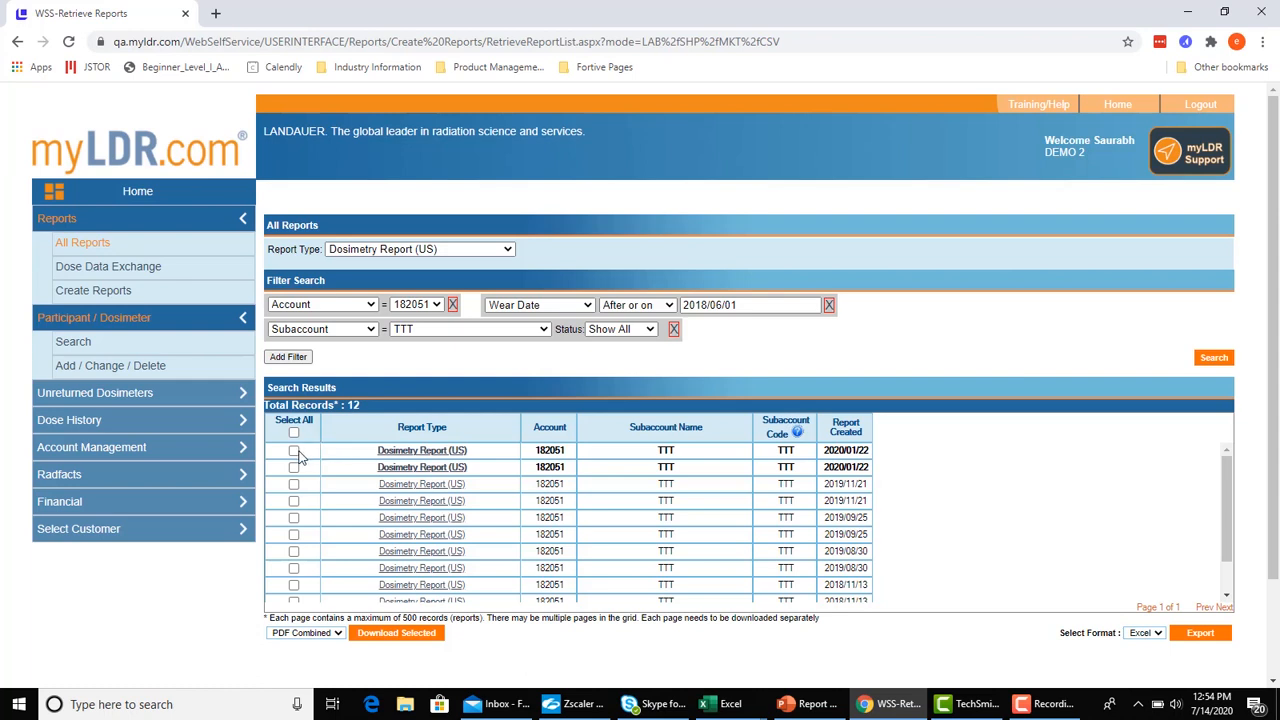
# Download the two 2020/01/22 TTT reports as a combined PDF and refresh results
pyautogui.click(294, 451)
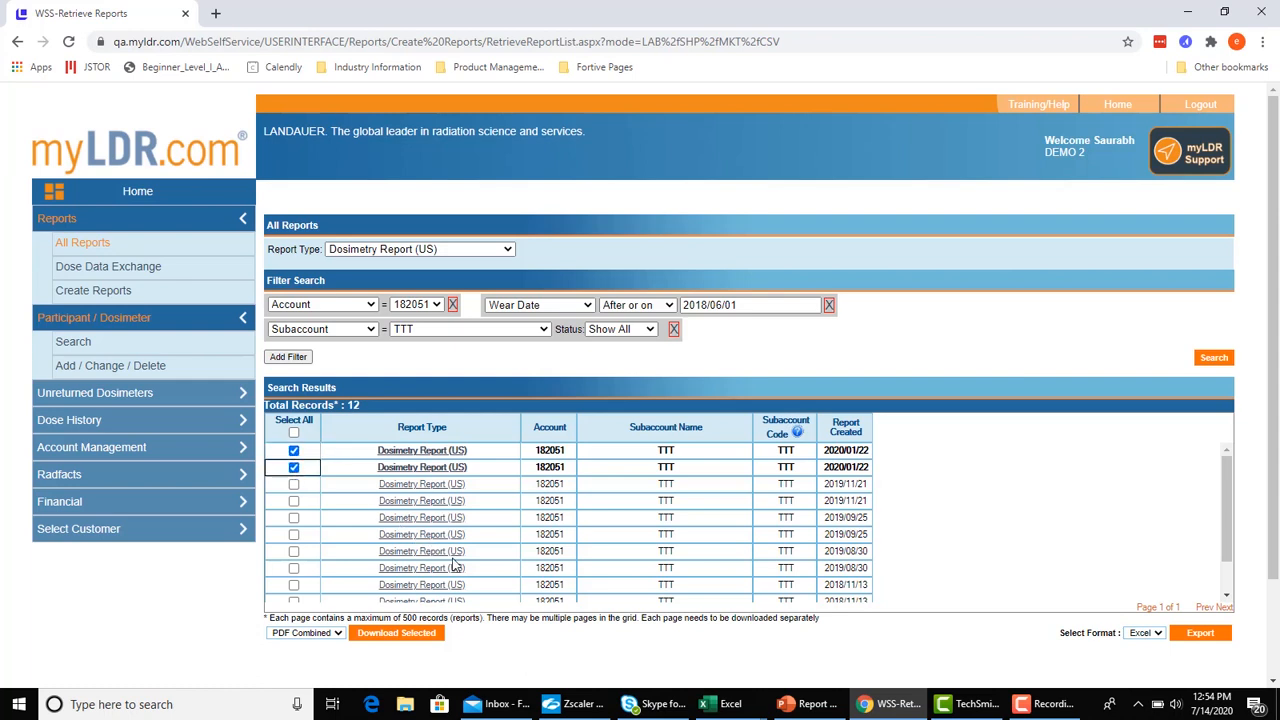
pyautogui.click(396, 632)
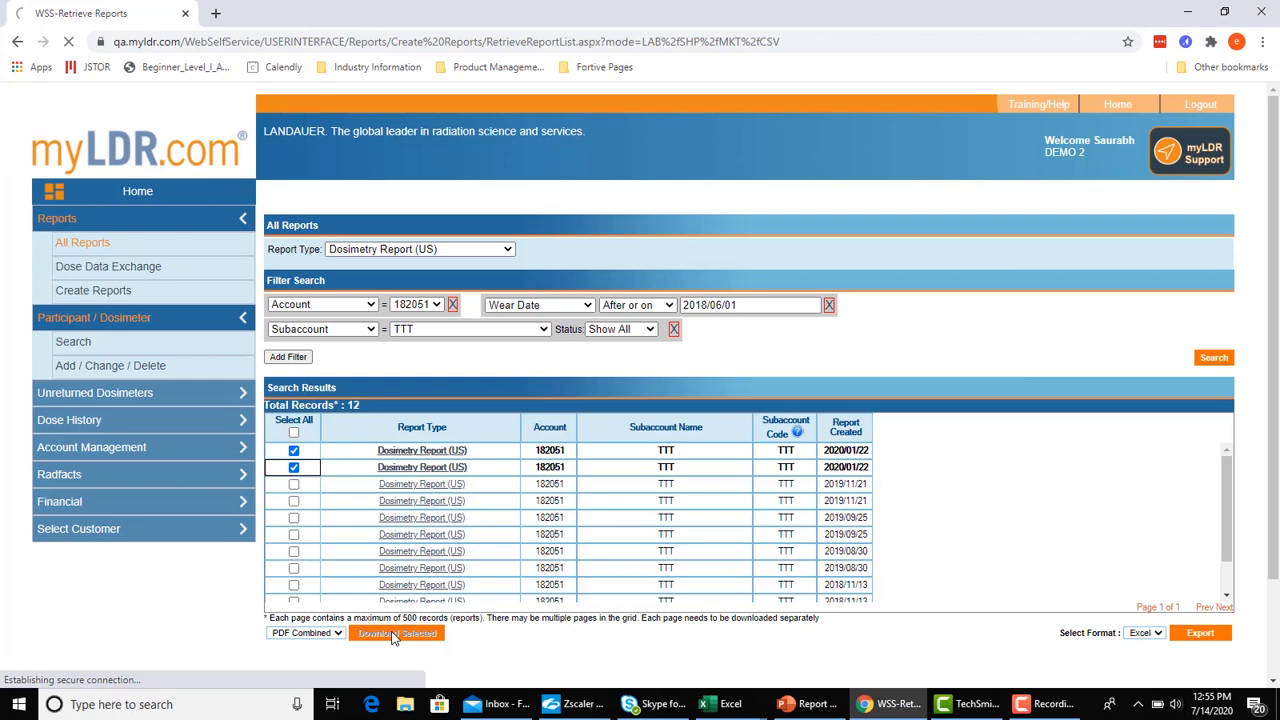
pyautogui.click(396, 633)
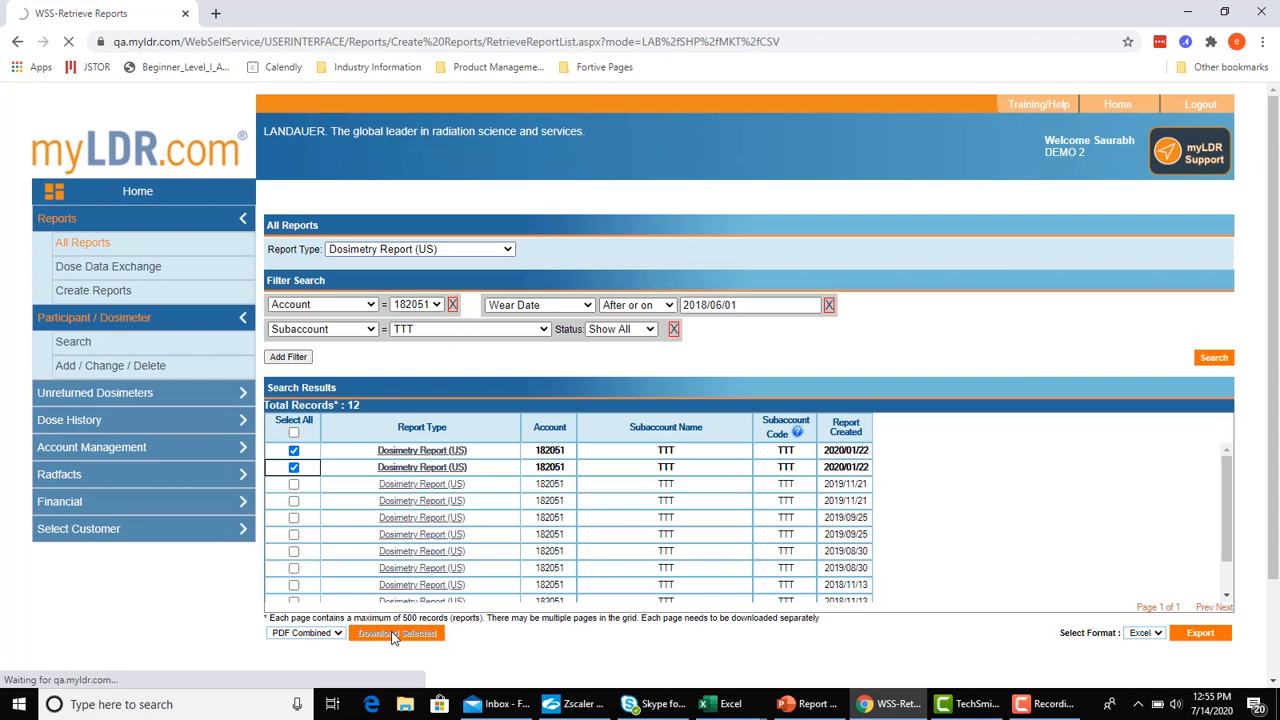
pyautogui.click(397, 633)
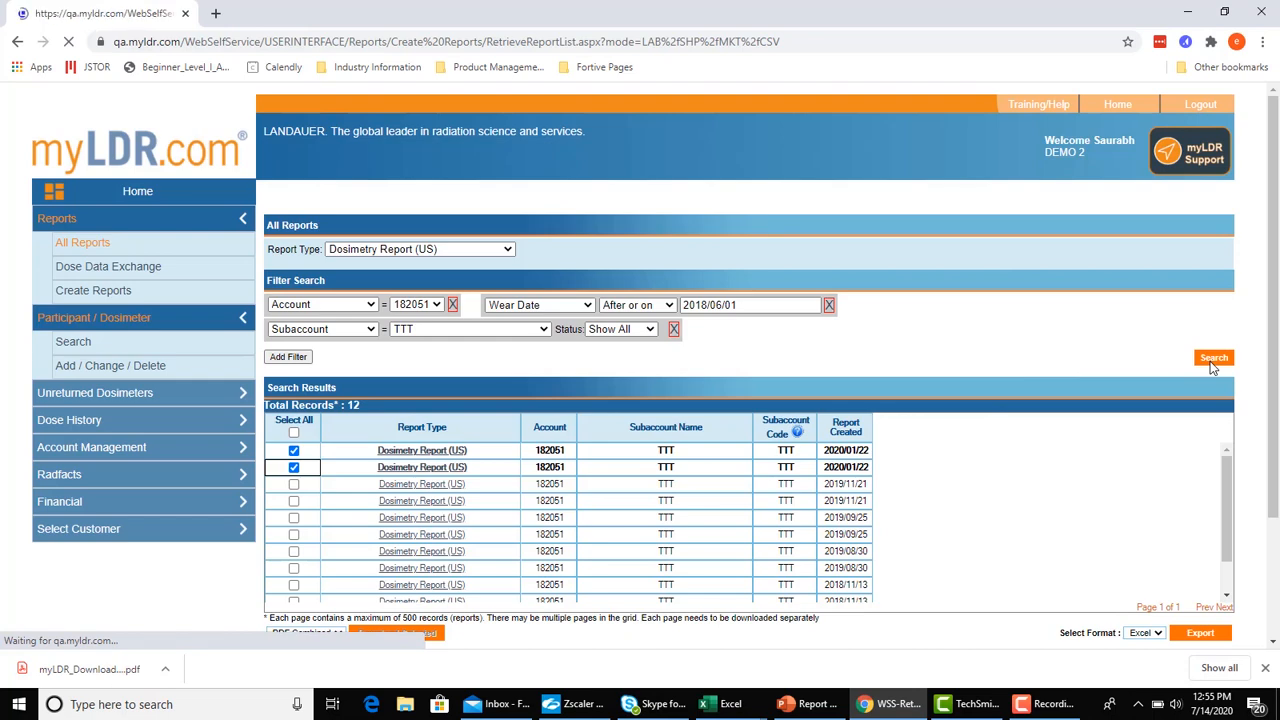
pyautogui.click(1213, 357)
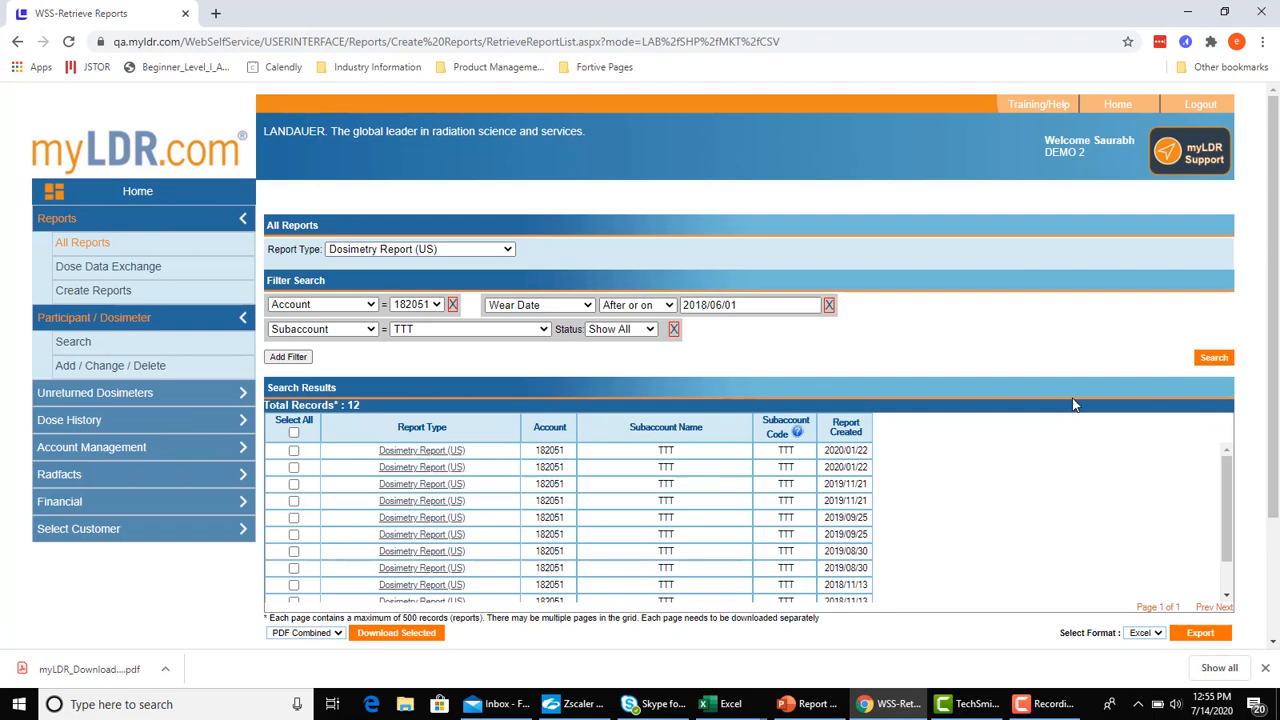
pyautogui.moveTo(912, 360)
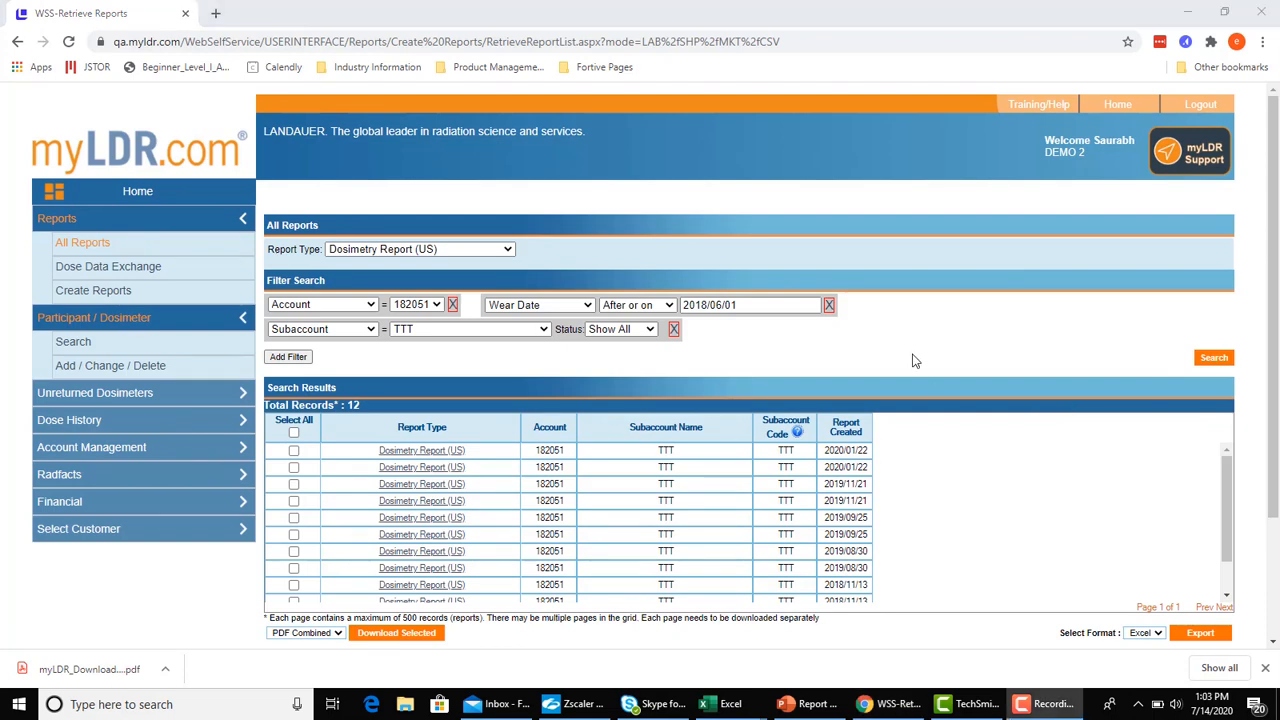